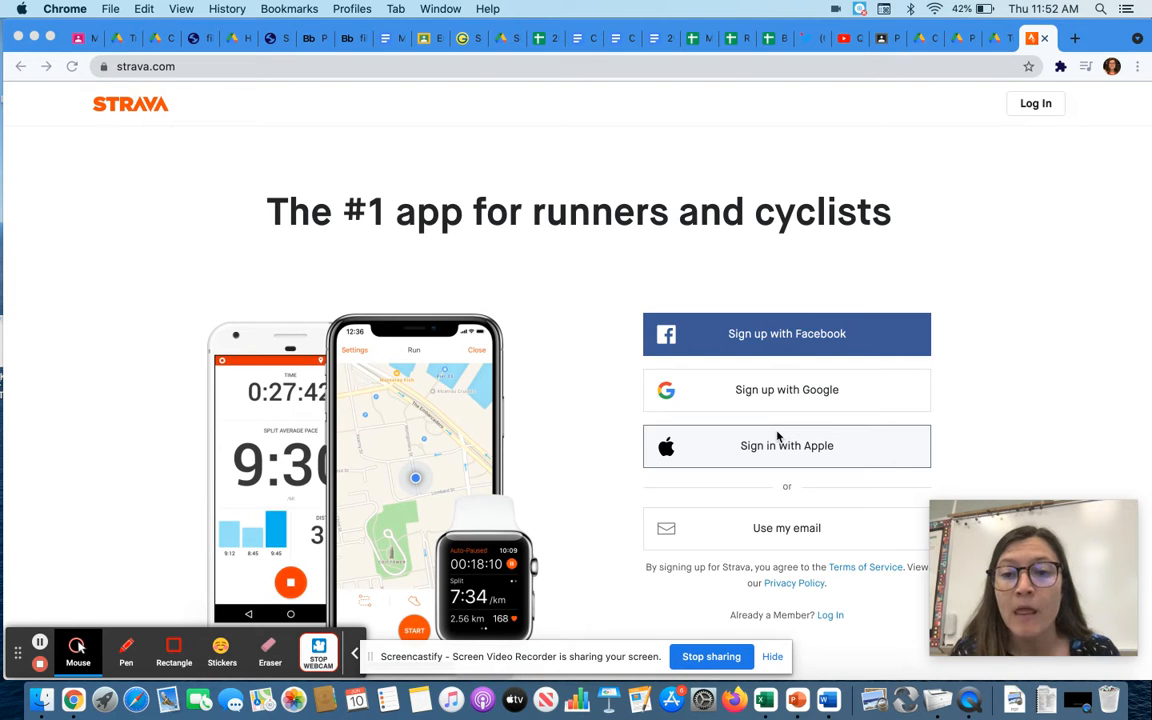
{"action": "mouse_move", "coordinate": [745, 333]}
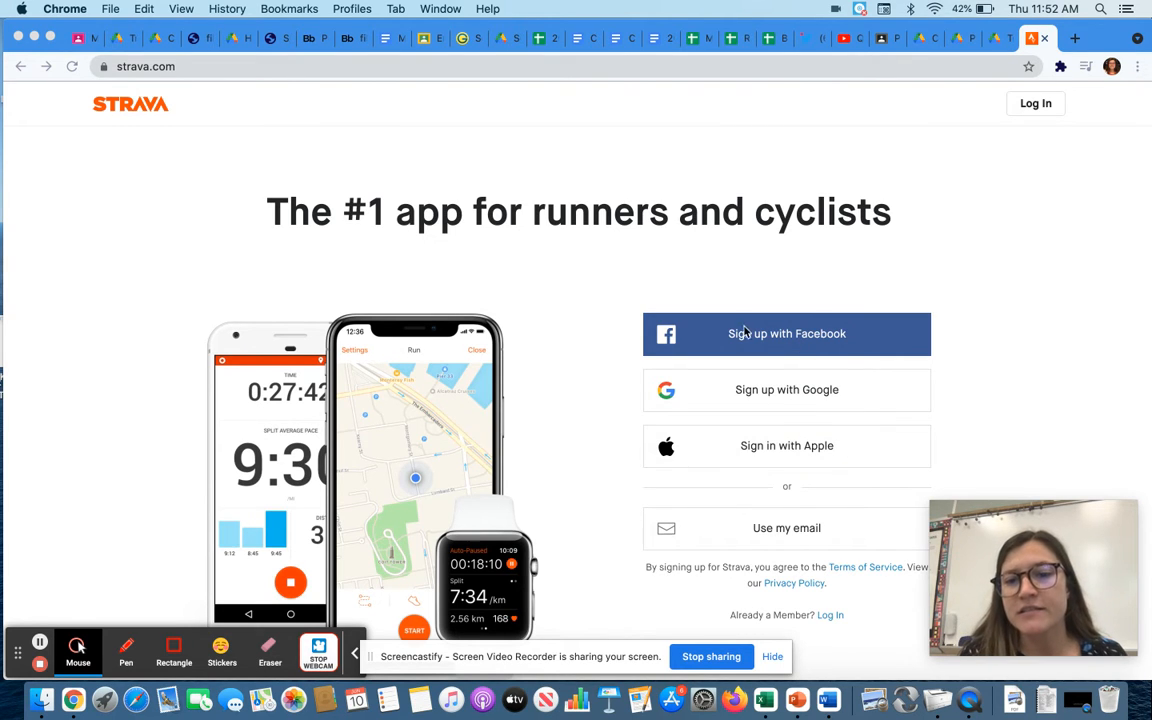
{"action": "mouse_move", "coordinate": [757, 460]}
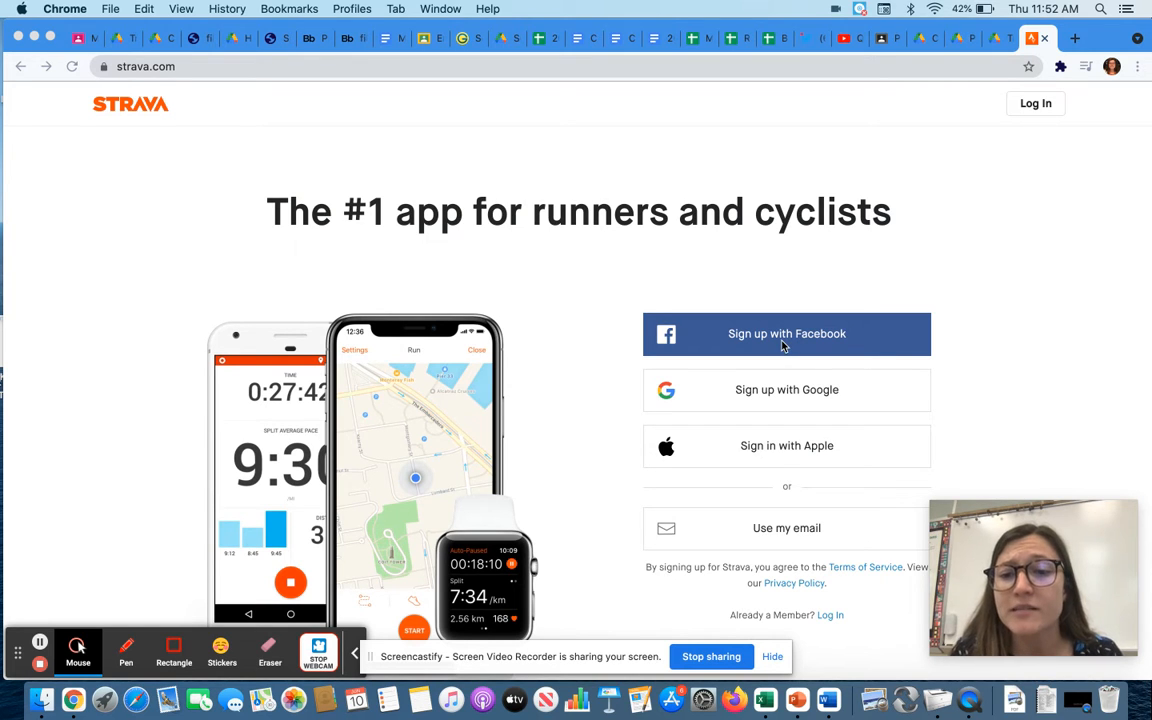
{"action": "mouse_move", "coordinate": [196, 640]}
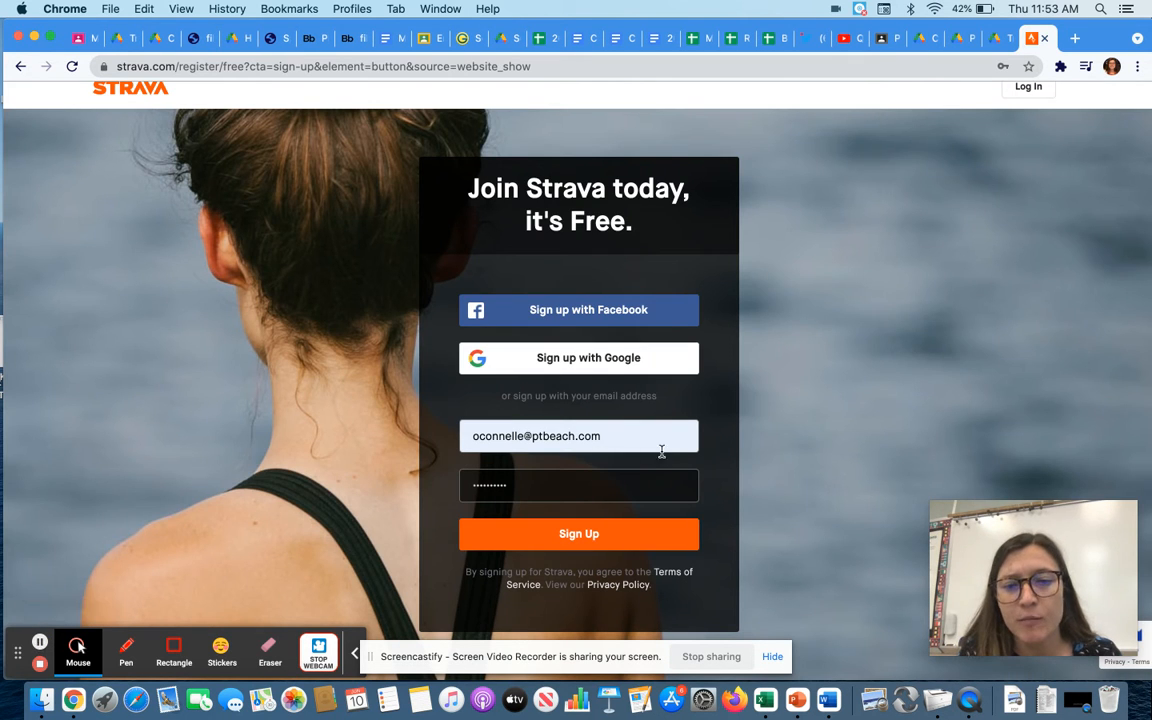
Submit the new account and fill in name, Jan 1 1990 birthday and gender Female.
{"action": "left_click", "coordinate": [578, 533]}
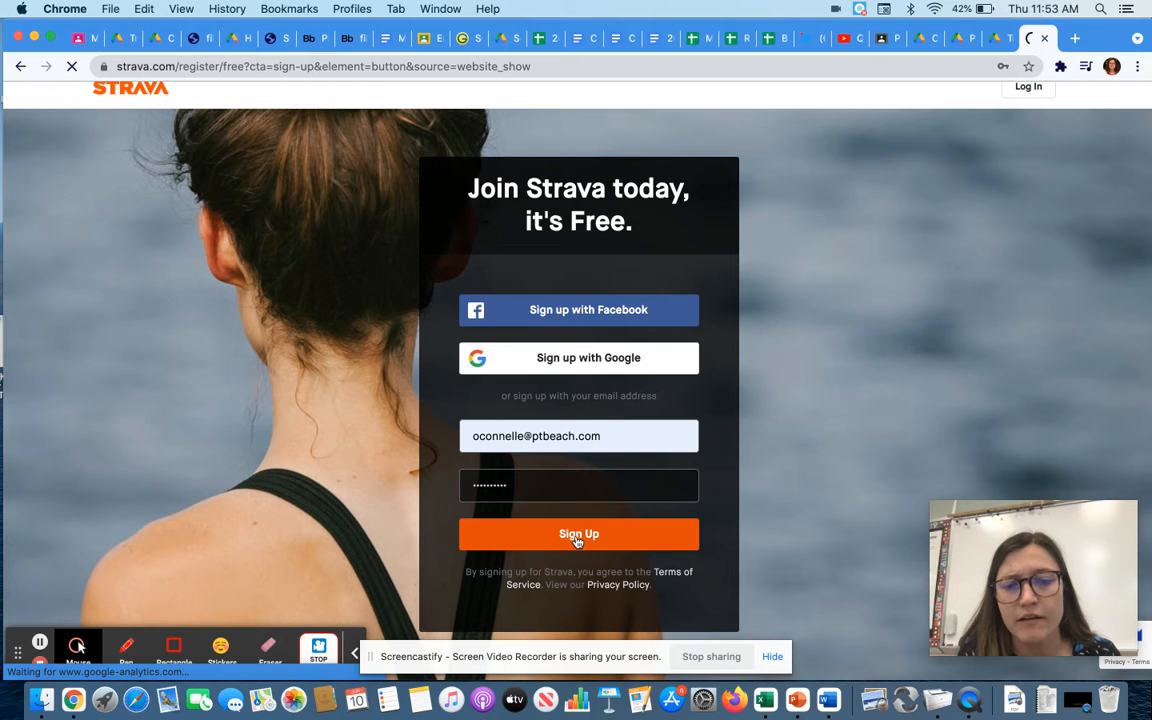
{"action": "left_click", "coordinate": [578, 533]}
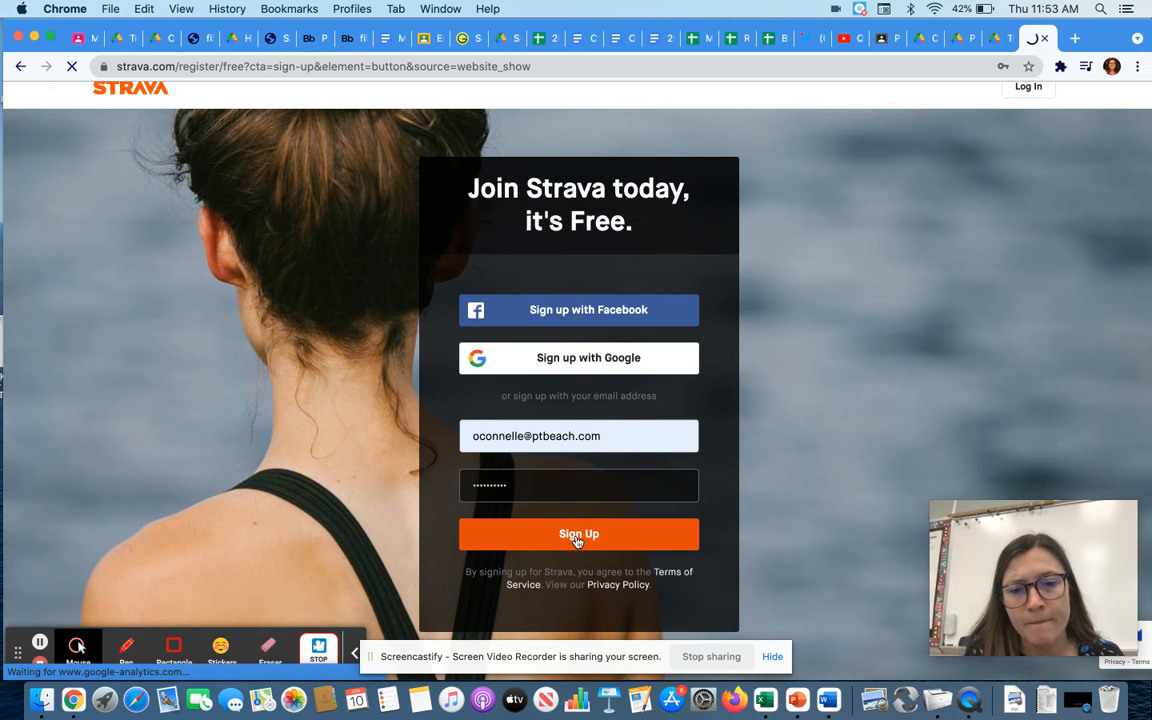
{"action": "left_click", "coordinate": [578, 533]}
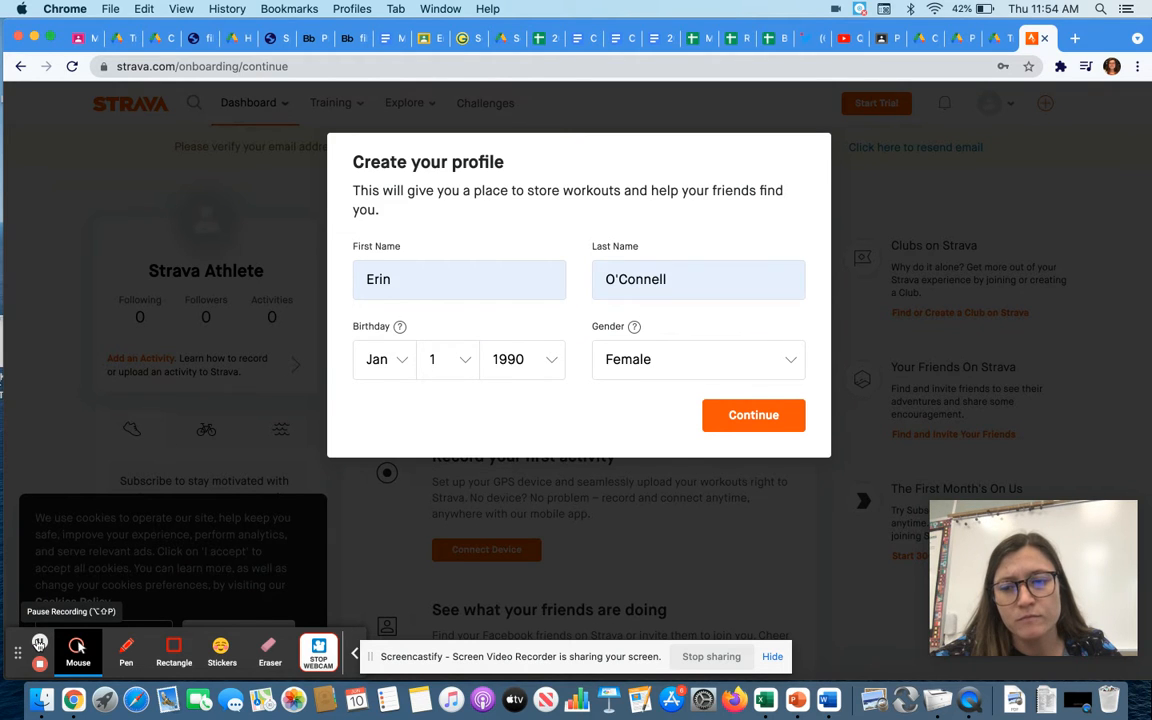
Save the profile, dismiss the welcome message, and show the Explore menu.
{"action": "left_click", "coordinate": [753, 415]}
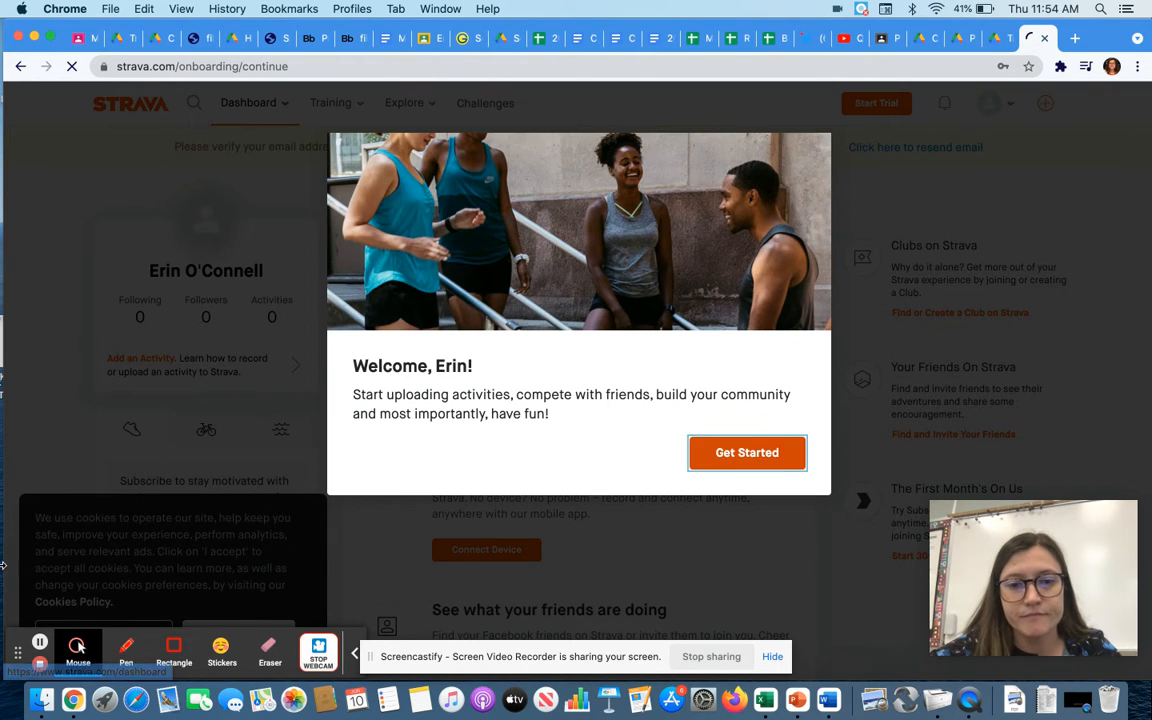
{"action": "left_click", "coordinate": [747, 452]}
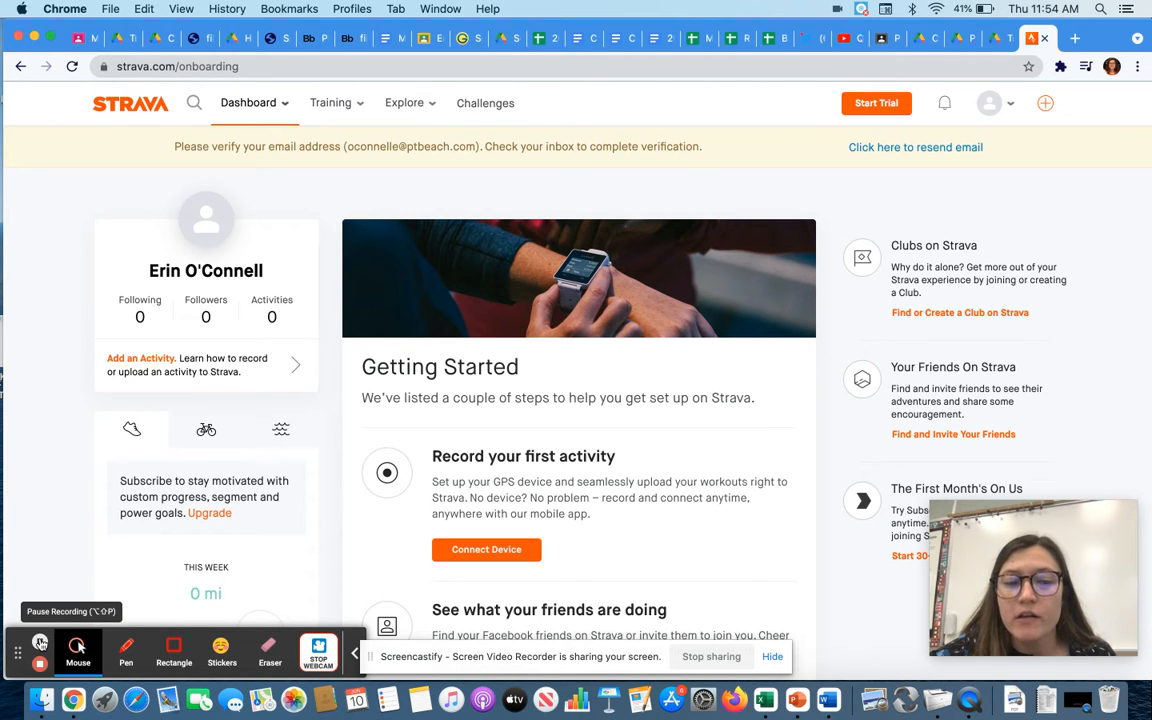
{"action": "left_click", "coordinate": [404, 102]}
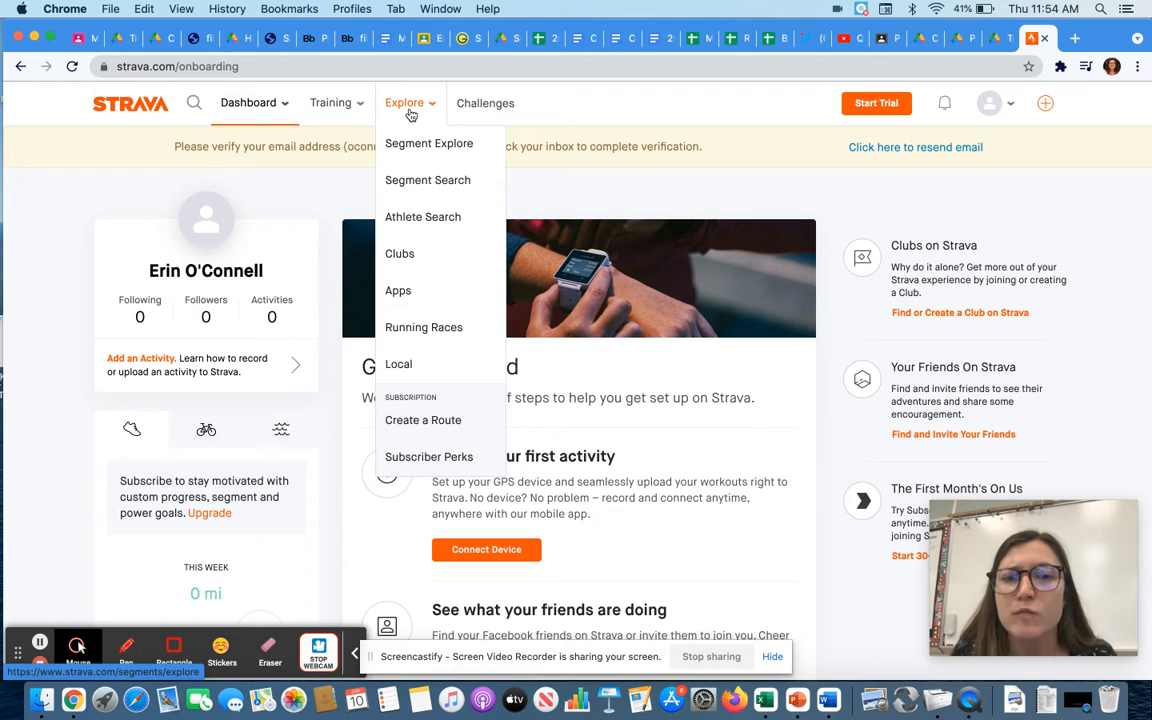
Search the club directory for clubs named 'RUN PPB'.
{"action": "left_click", "coordinate": [399, 253]}
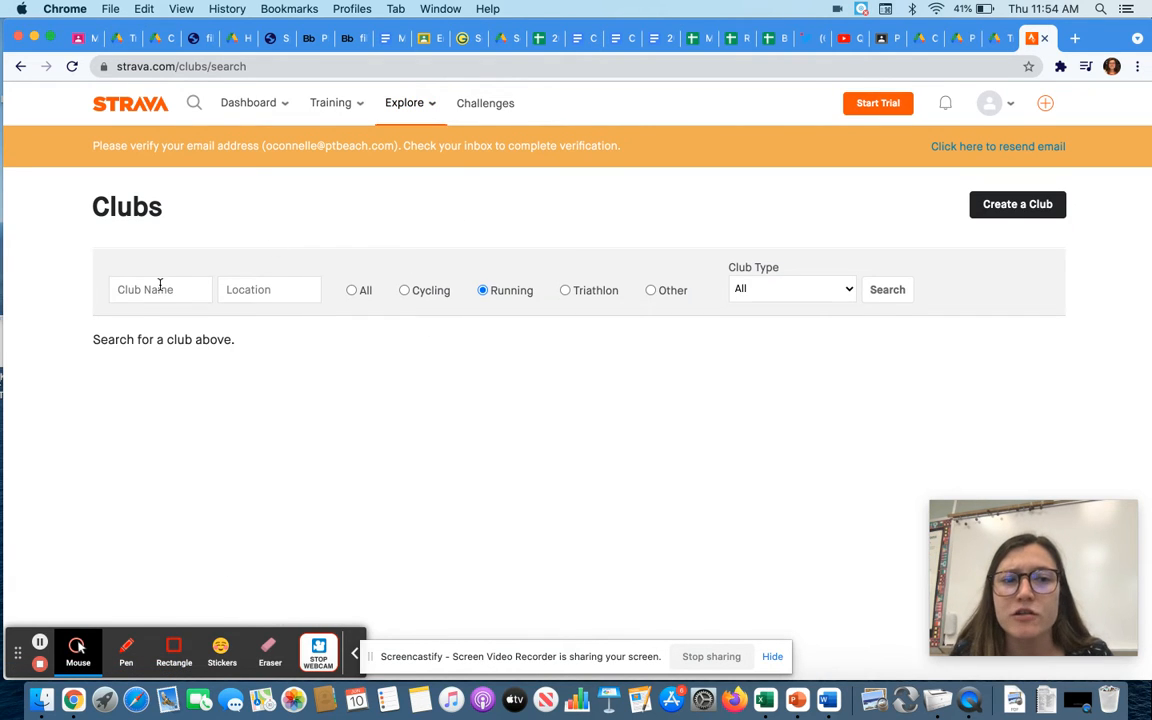
{"action": "left_click", "coordinate": [160, 289]}
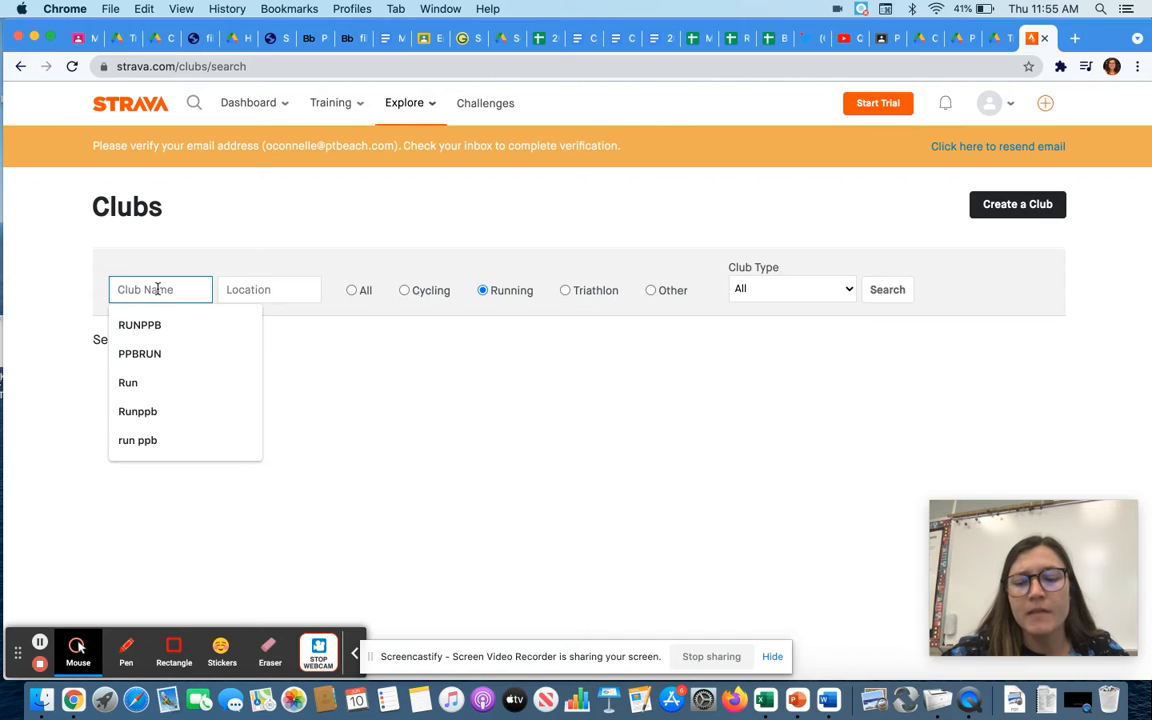
{"action": "type", "text": "RUN PPB"}
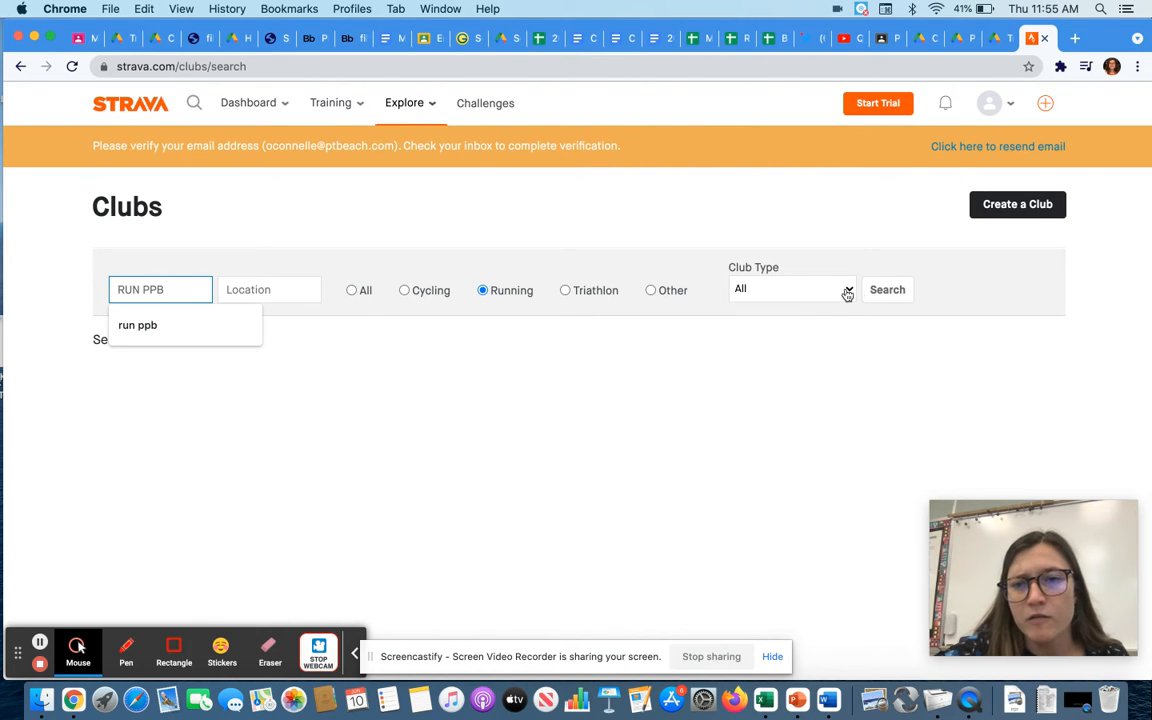
{"action": "left_click", "coordinate": [886, 289]}
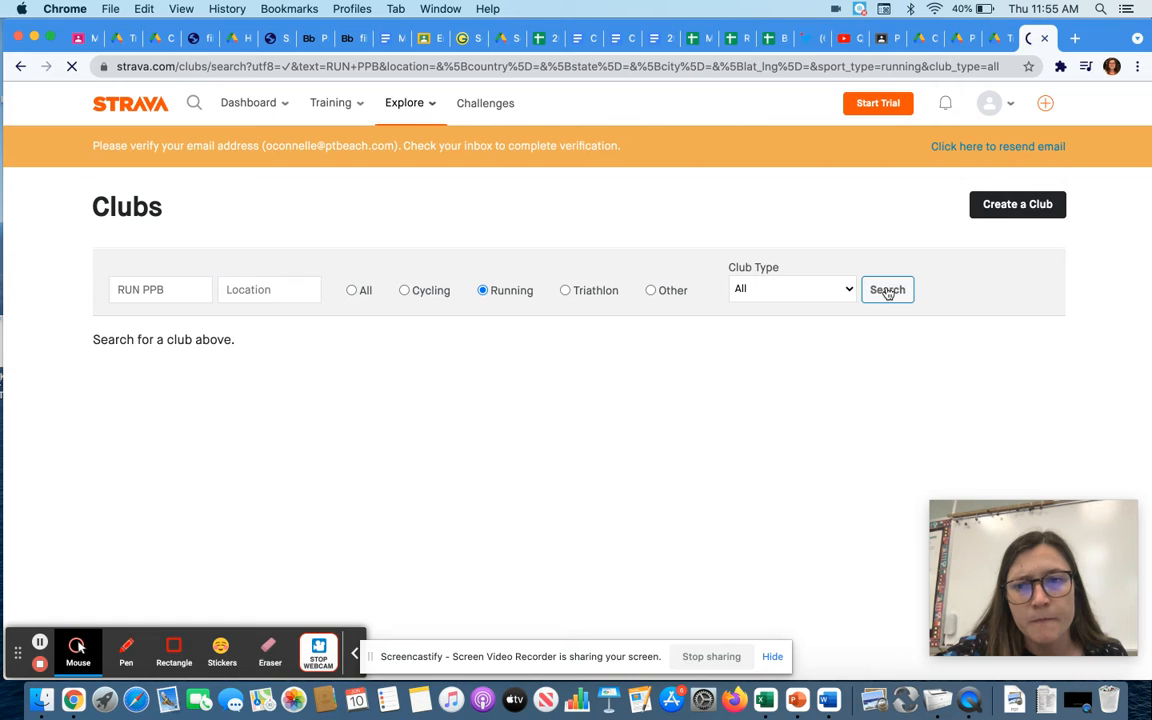
{"action": "left_click", "coordinate": [887, 289]}
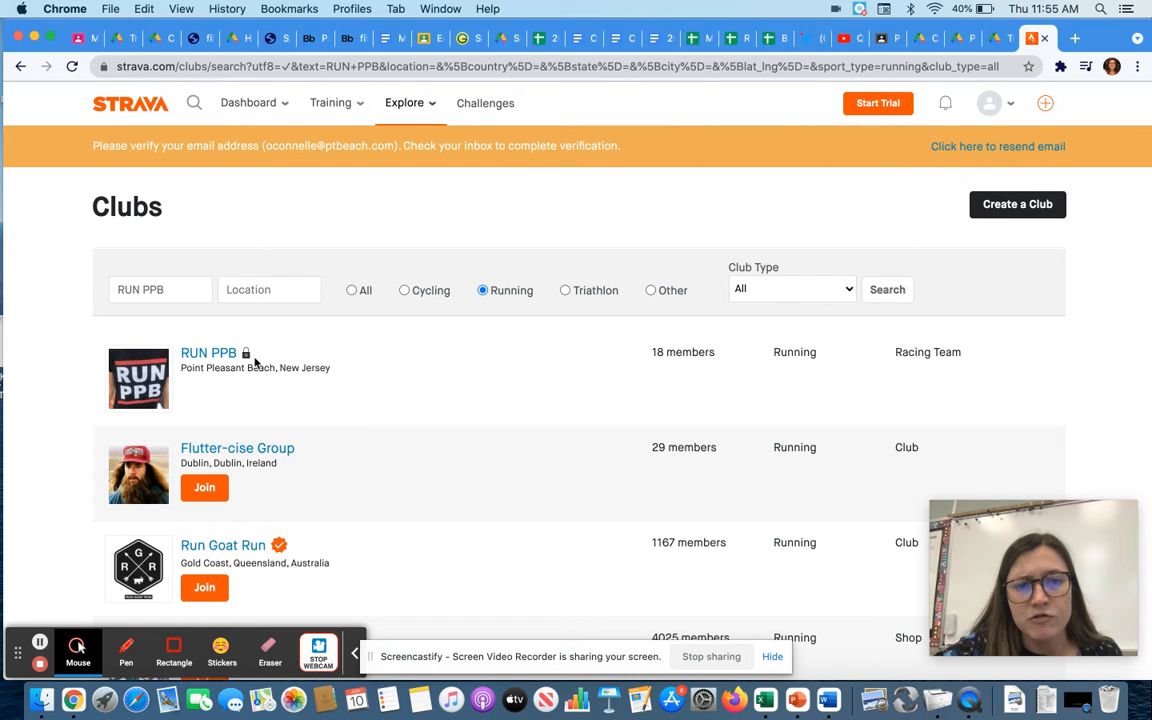
{"action": "mouse_move", "coordinate": [196, 386]}
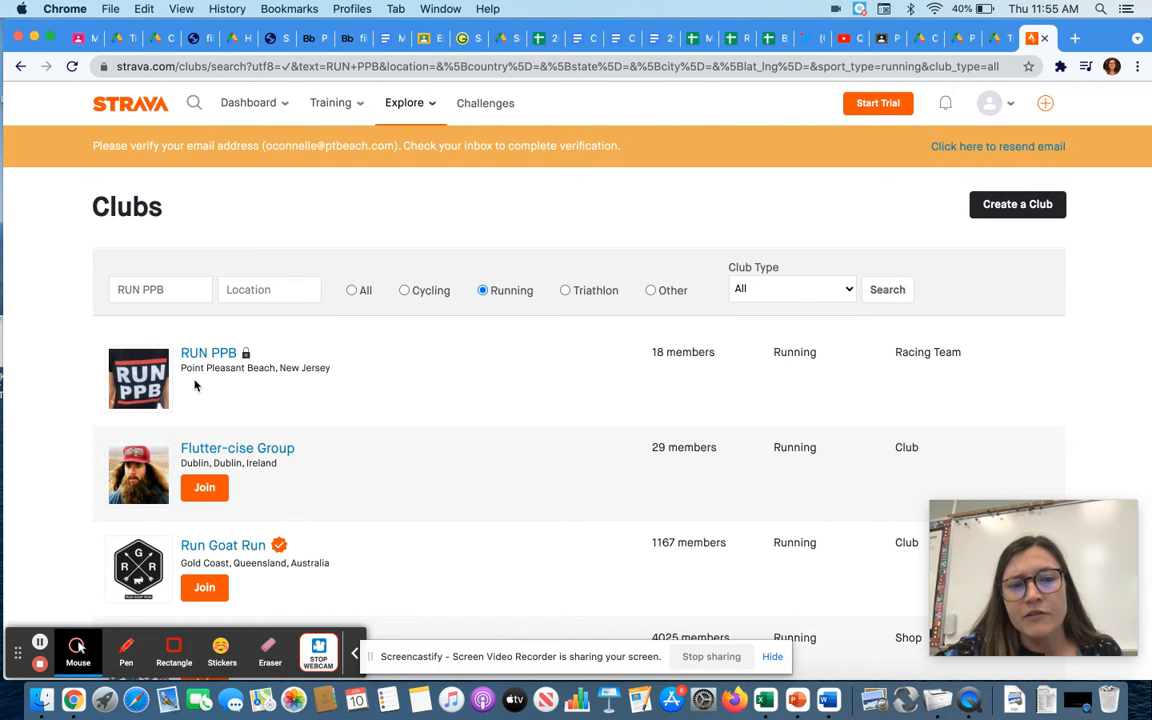
{"action": "mouse_move", "coordinate": [228, 387]}
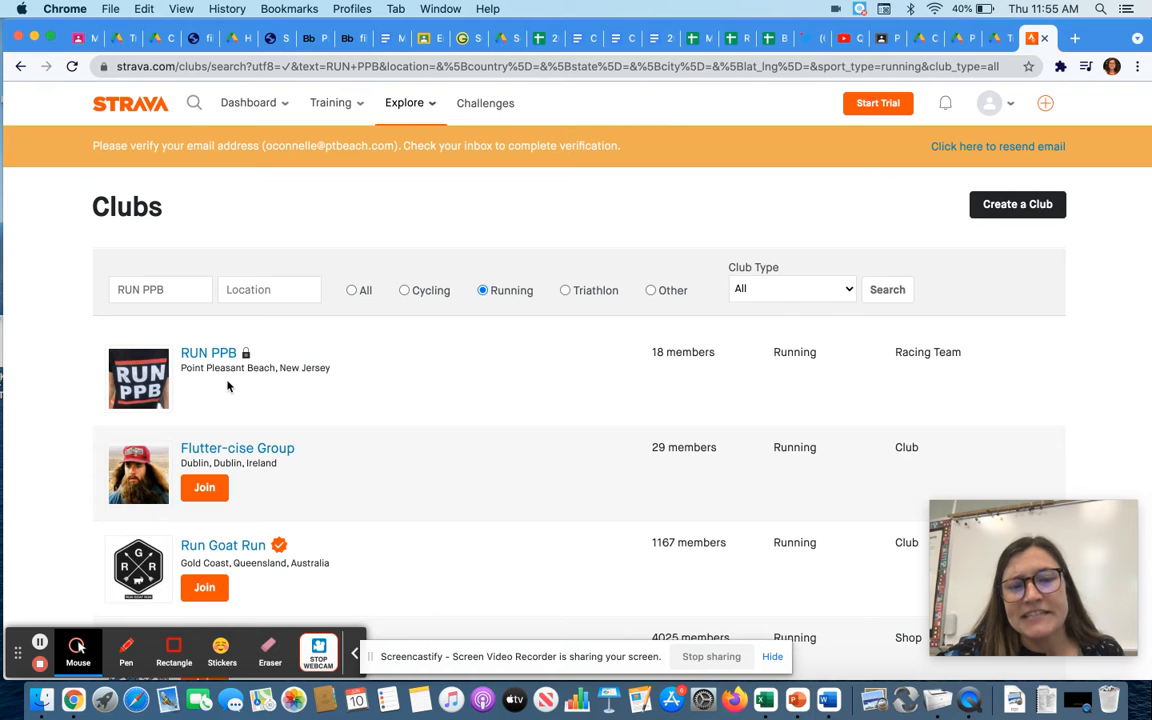
{"action": "mouse_move", "coordinate": [218, 368]}
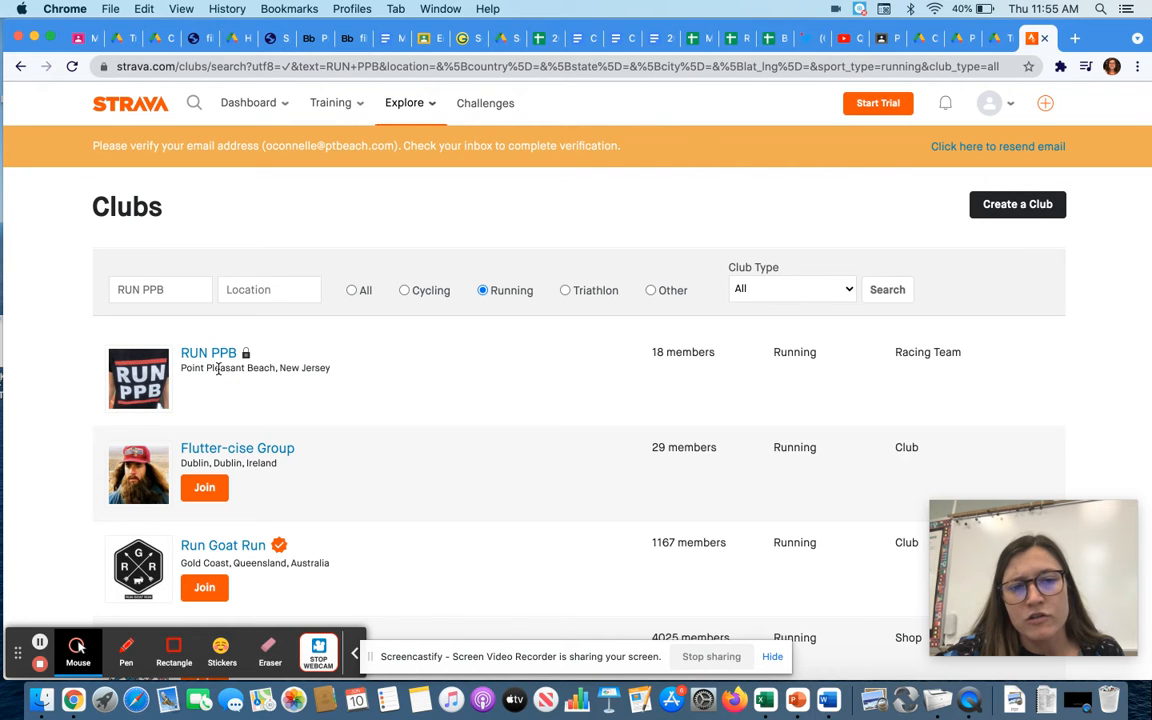
Open the RUN PPB club page and scroll through its leaderboard.
{"action": "left_click", "coordinate": [208, 352]}
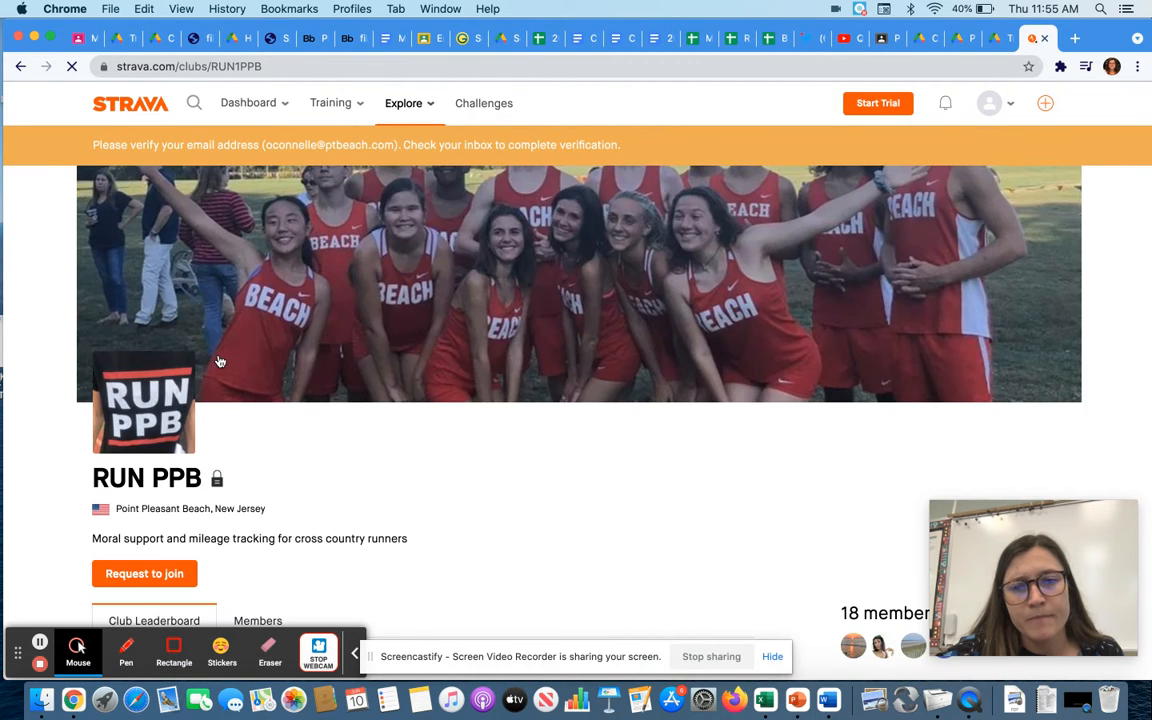
{"action": "scroll", "scroll_direction": "down", "scroll_amount": 3}
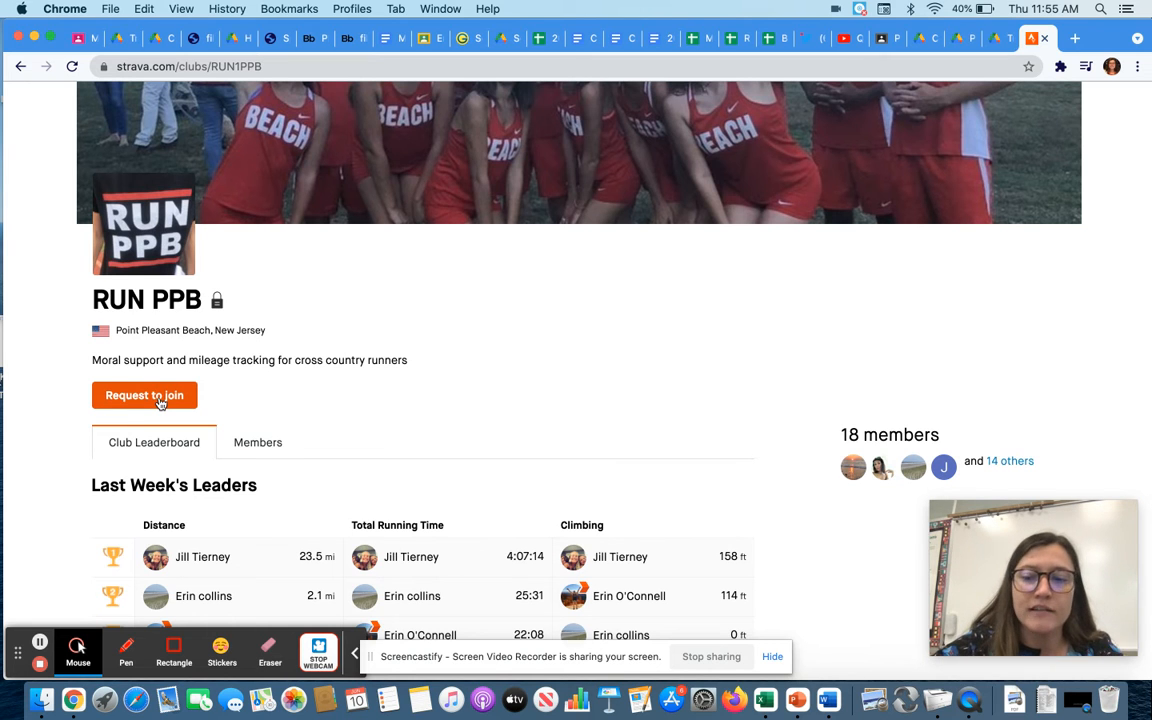
{"action": "scroll", "scroll_direction": "down", "scroll_amount": 3}
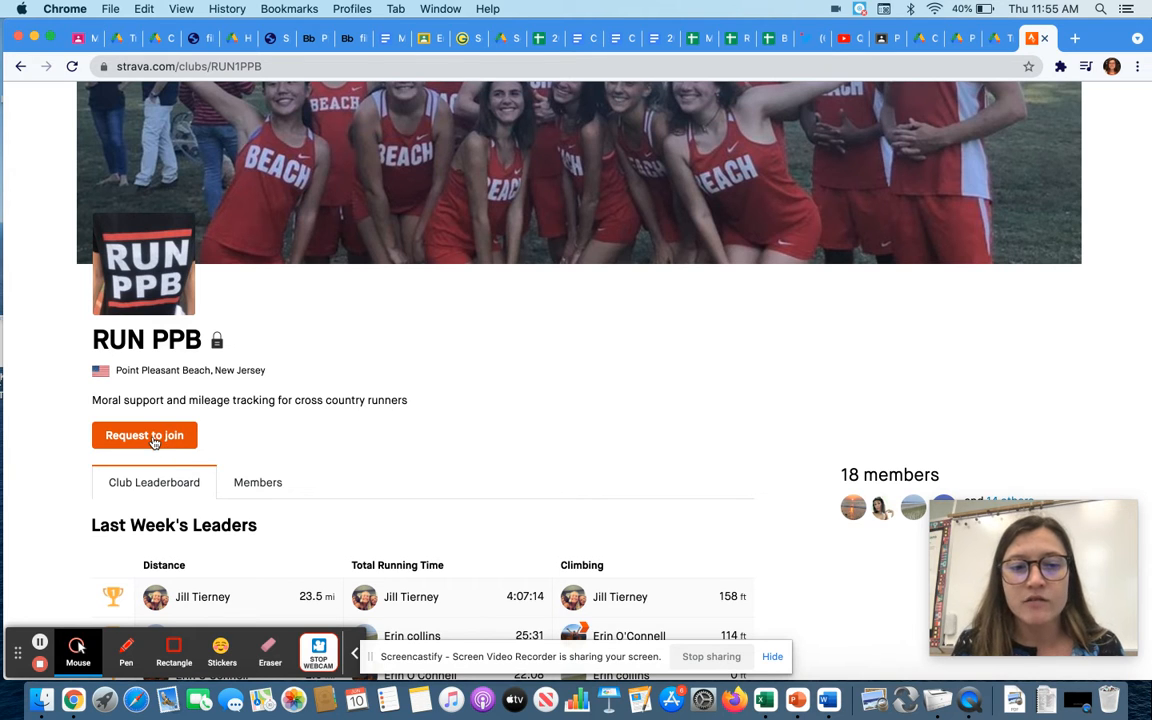
Request to join RUN PPB and return to the dashboard.
{"action": "left_click", "coordinate": [144, 435]}
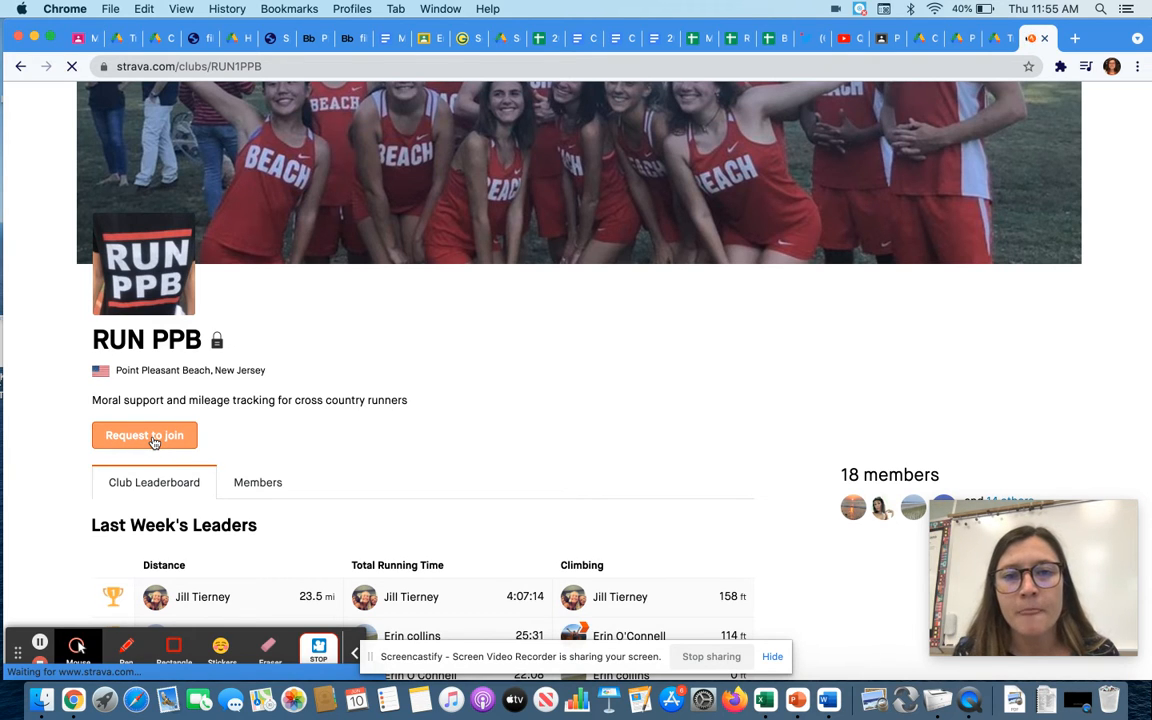
{"action": "left_click", "coordinate": [144, 434]}
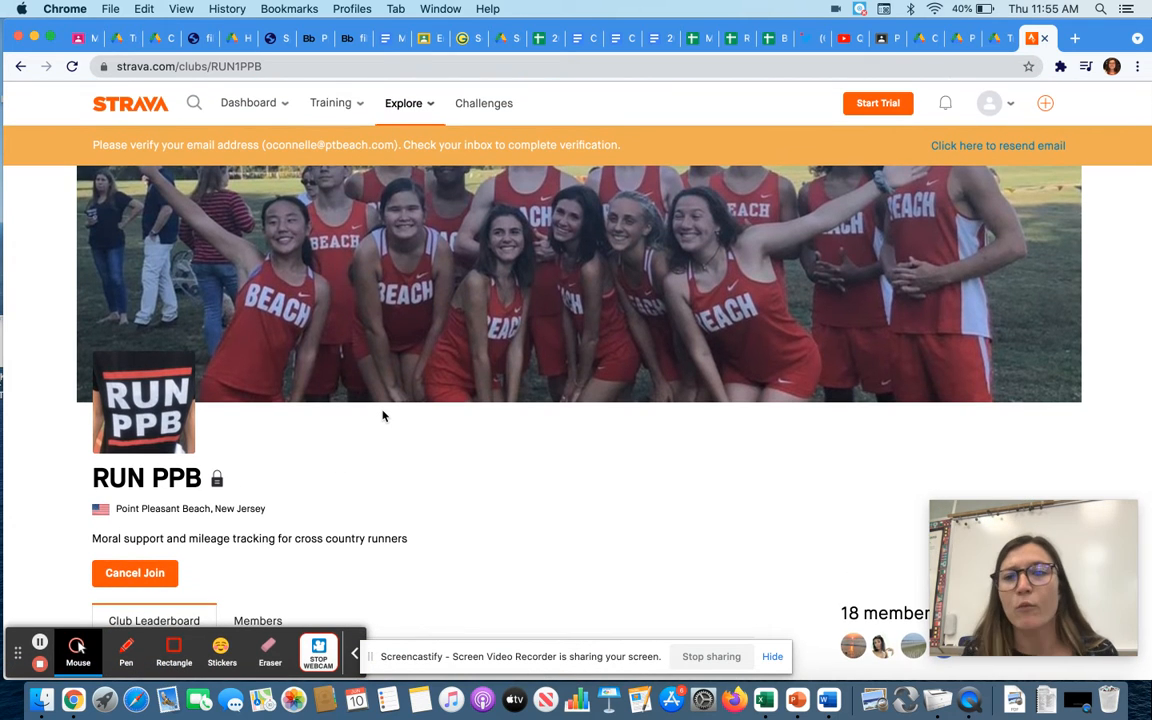
{"action": "left_click", "coordinate": [248, 103]}
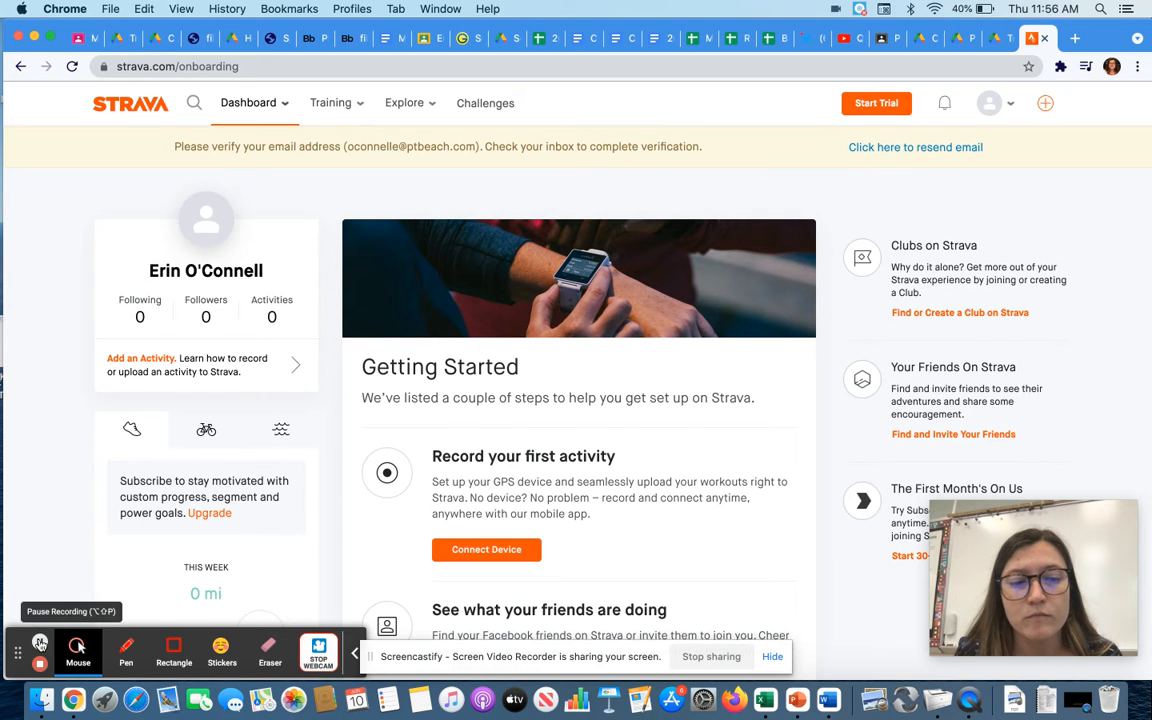
Choose Connect Device under 'Record your first activity' on the Getting Started dashboard.
{"action": "scroll", "scroll_direction": "down", "scroll_amount": 3}
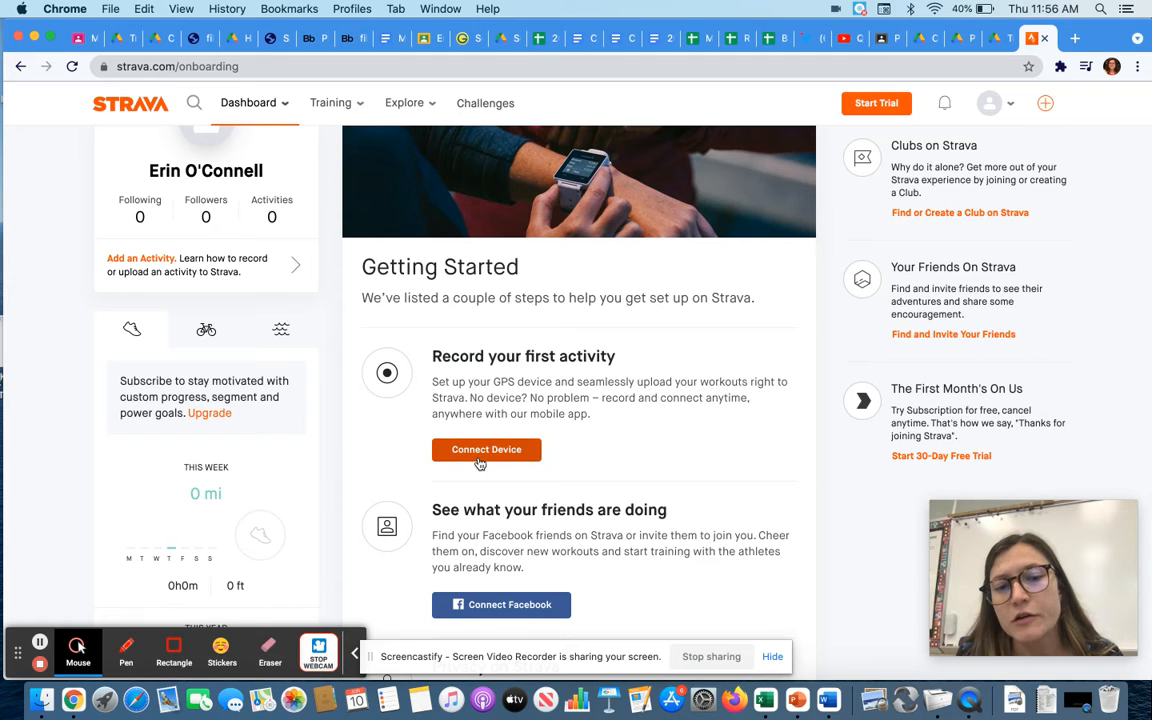
{"action": "mouse_move", "coordinate": [210, 107]}
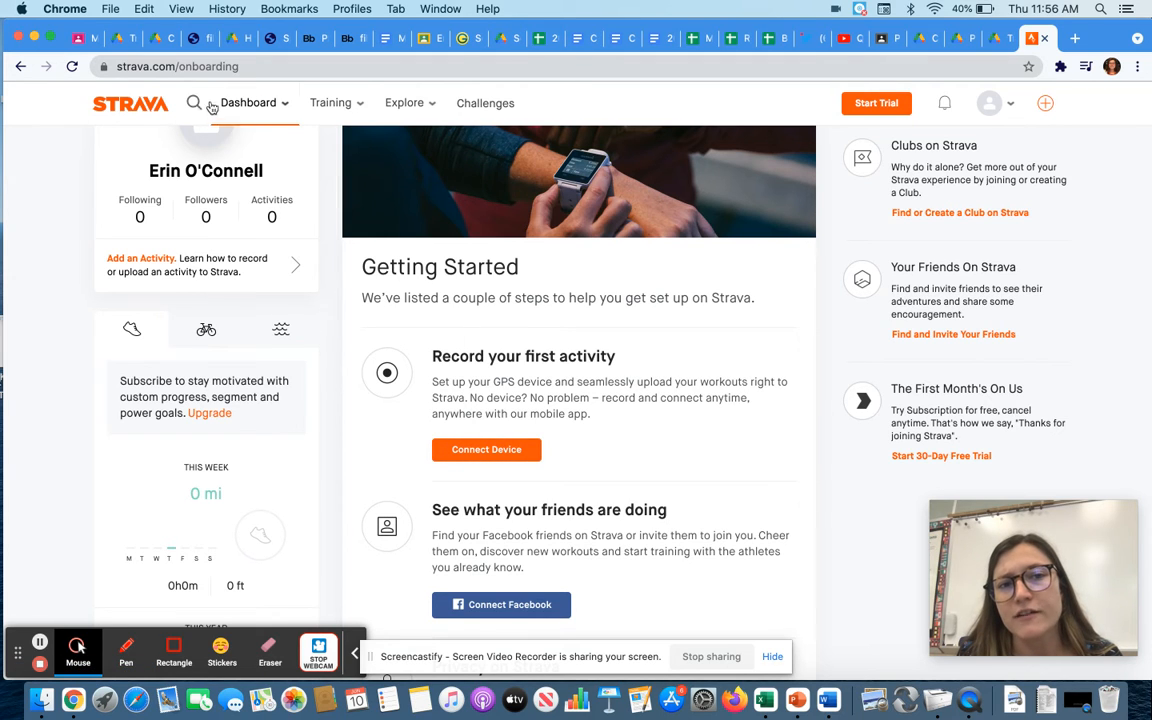
{"action": "left_click", "coordinate": [248, 102]}
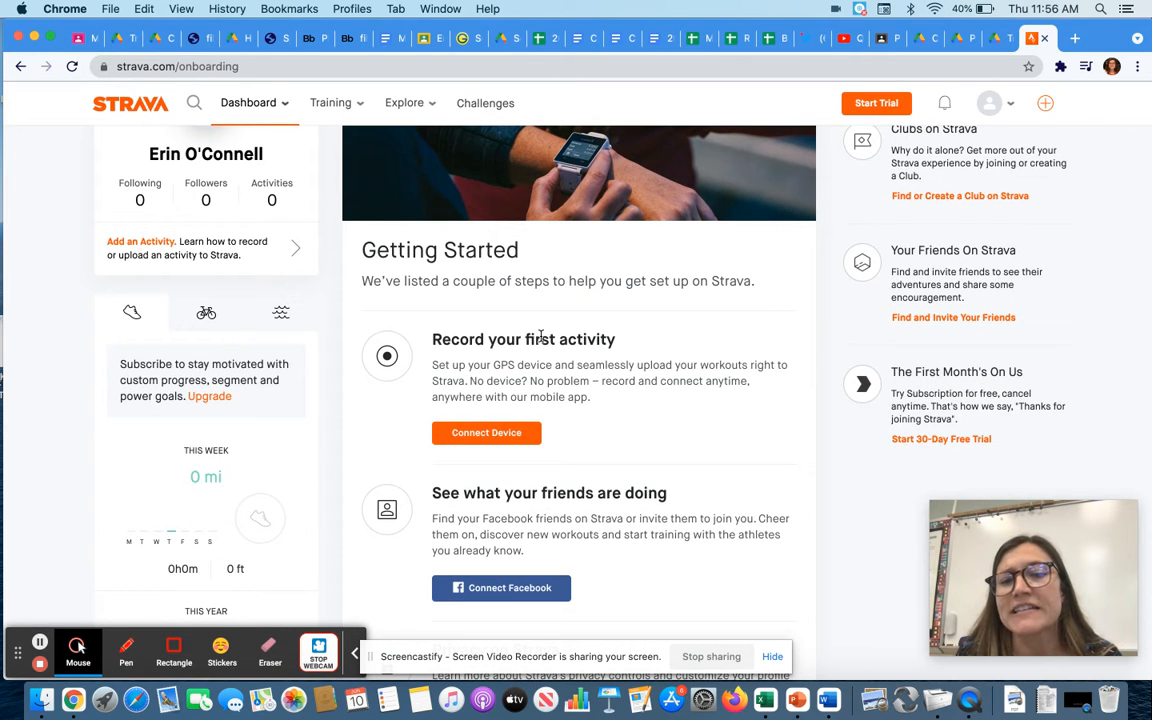
{"action": "left_click", "coordinate": [486, 432]}
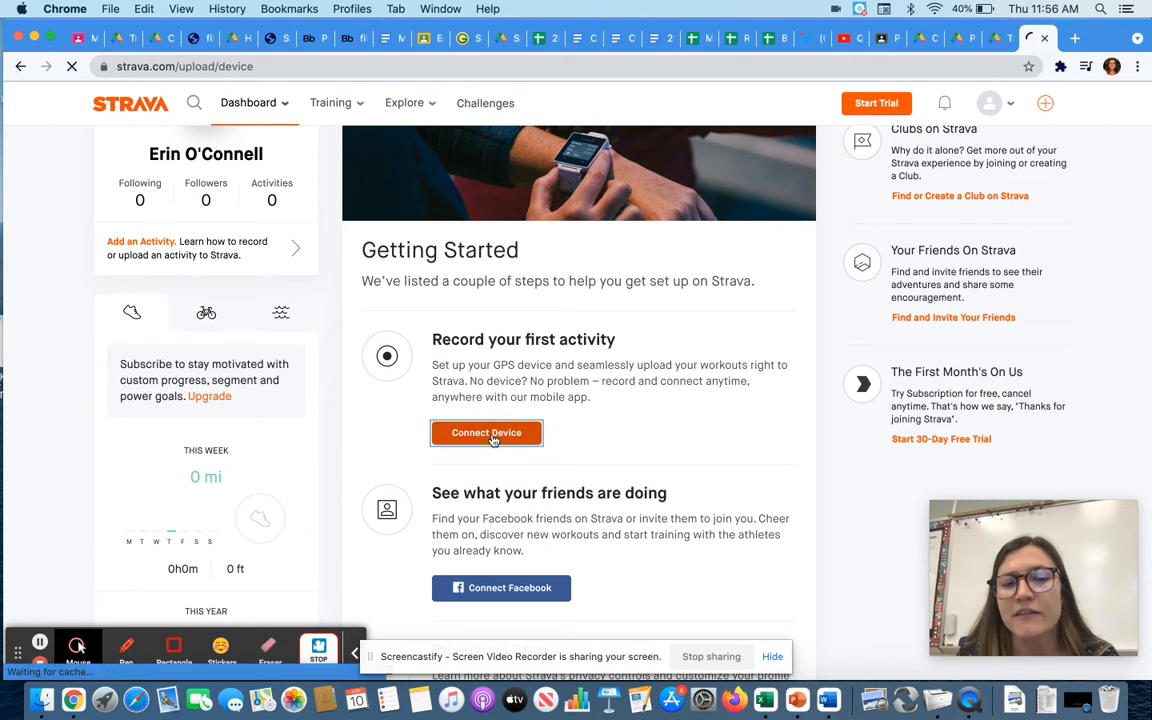
Open the Apple Watch setup article from the Upload and Sync Your Activities page.
{"action": "left_click", "coordinate": [486, 432]}
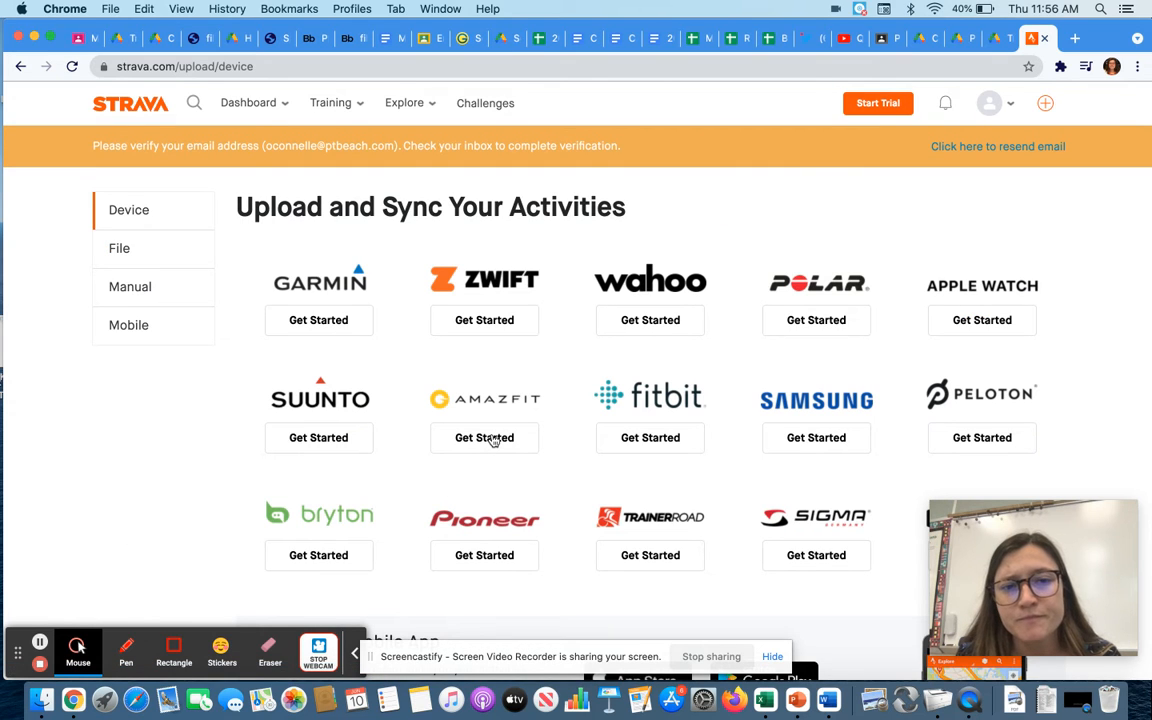
{"action": "mouse_move", "coordinate": [371, 343]}
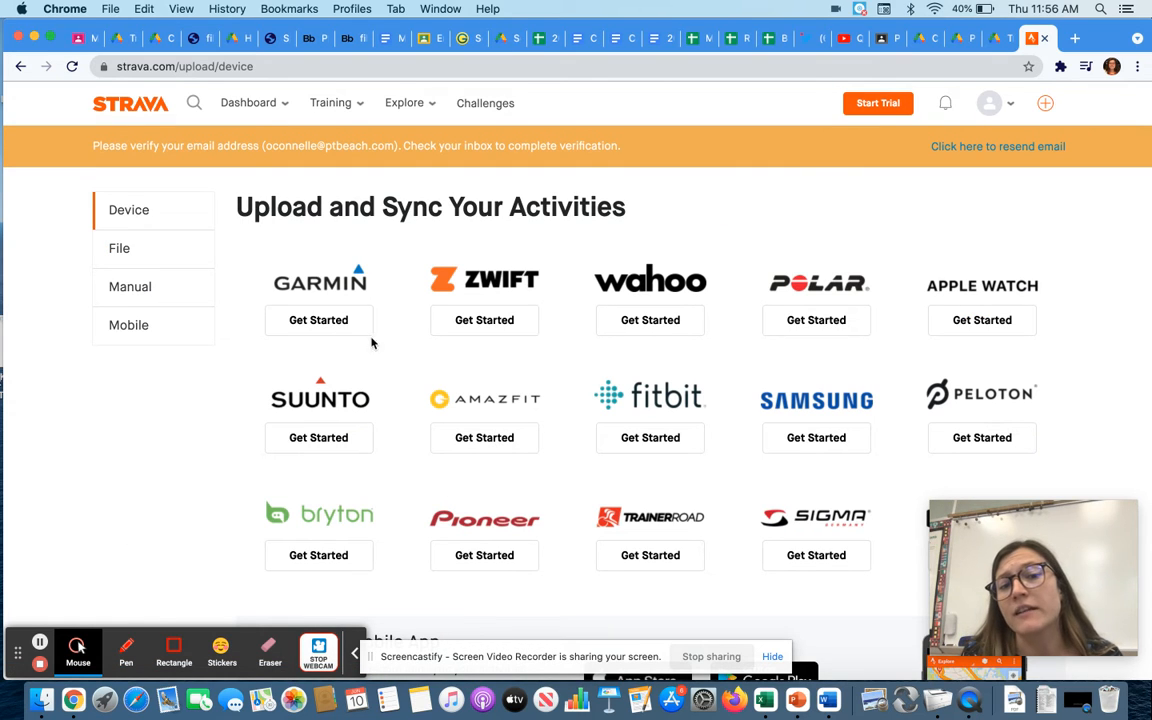
{"action": "mouse_move", "coordinate": [650, 437]}
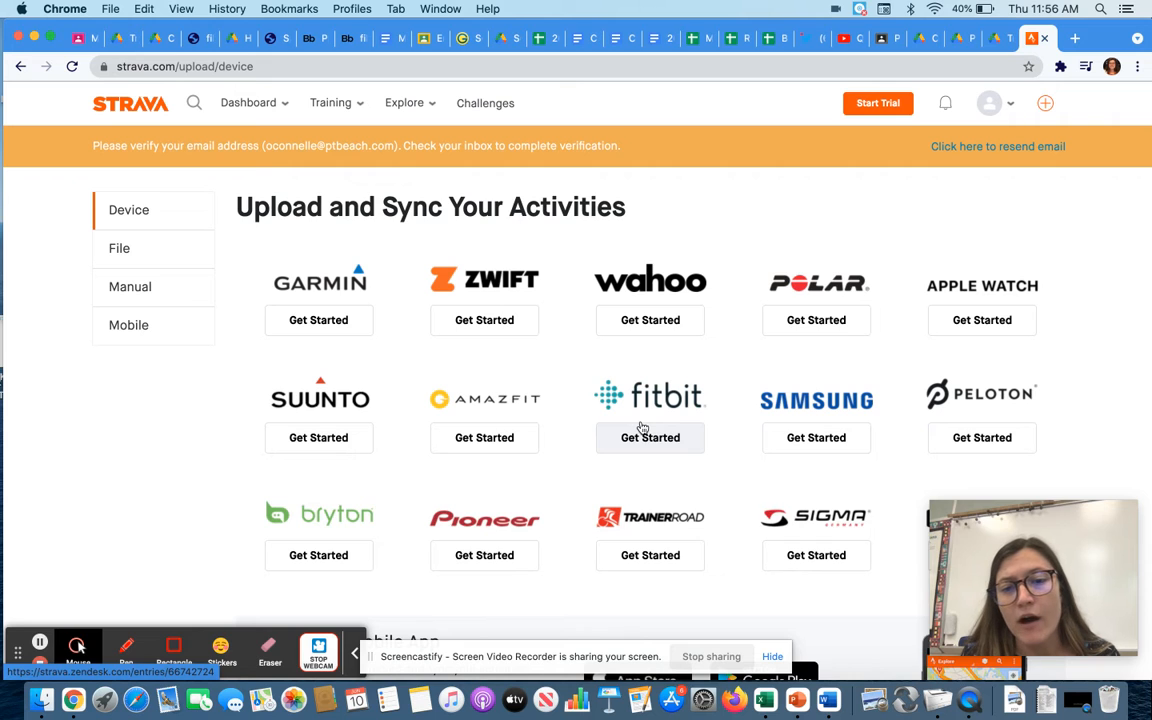
{"action": "scroll", "scroll_direction": "down", "scroll_amount": 3}
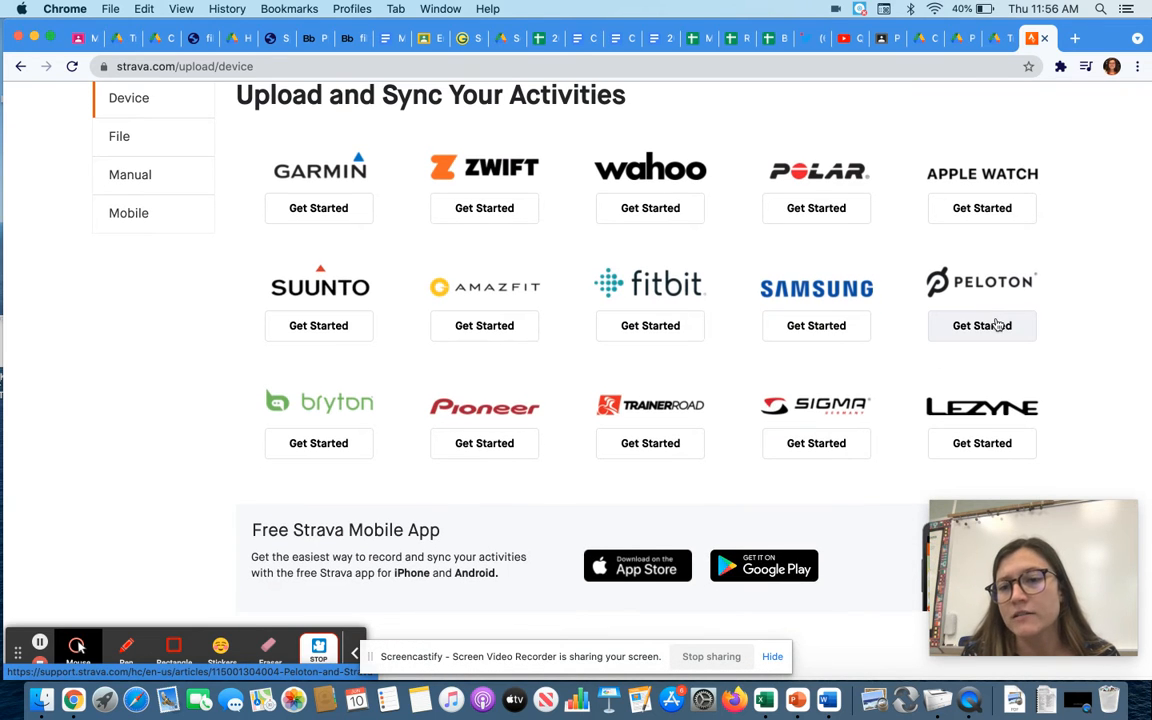
{"action": "mouse_move", "coordinate": [455, 425]}
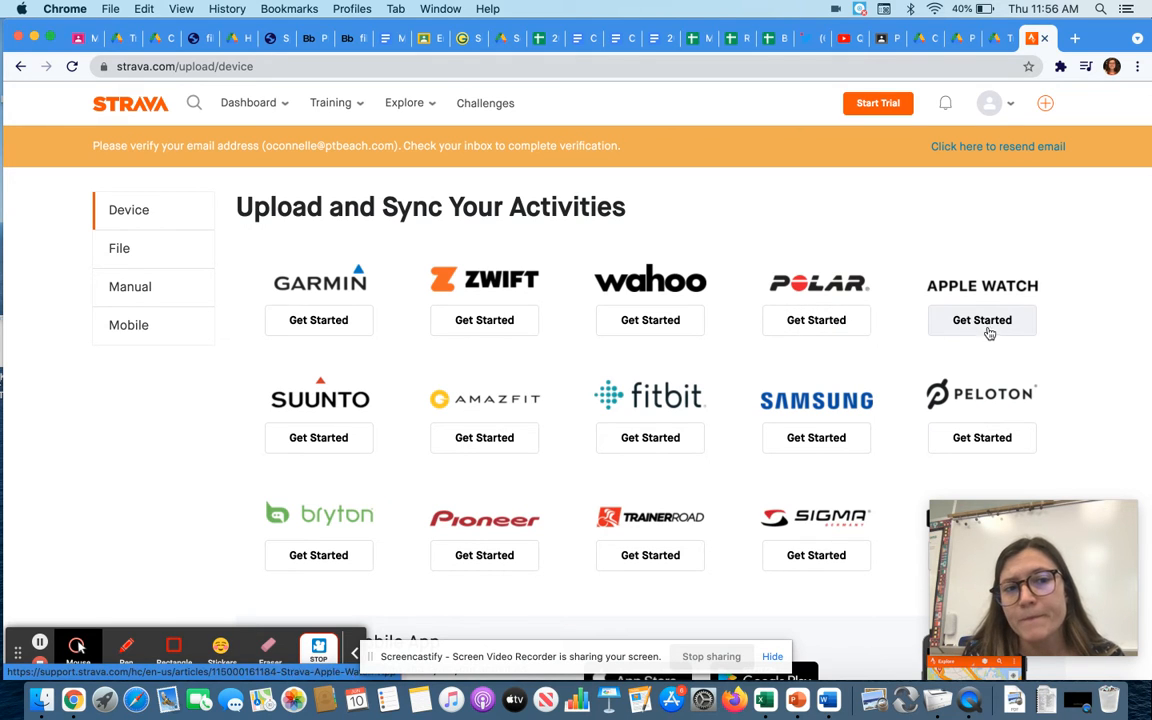
{"action": "mouse_move", "coordinate": [39, 645]}
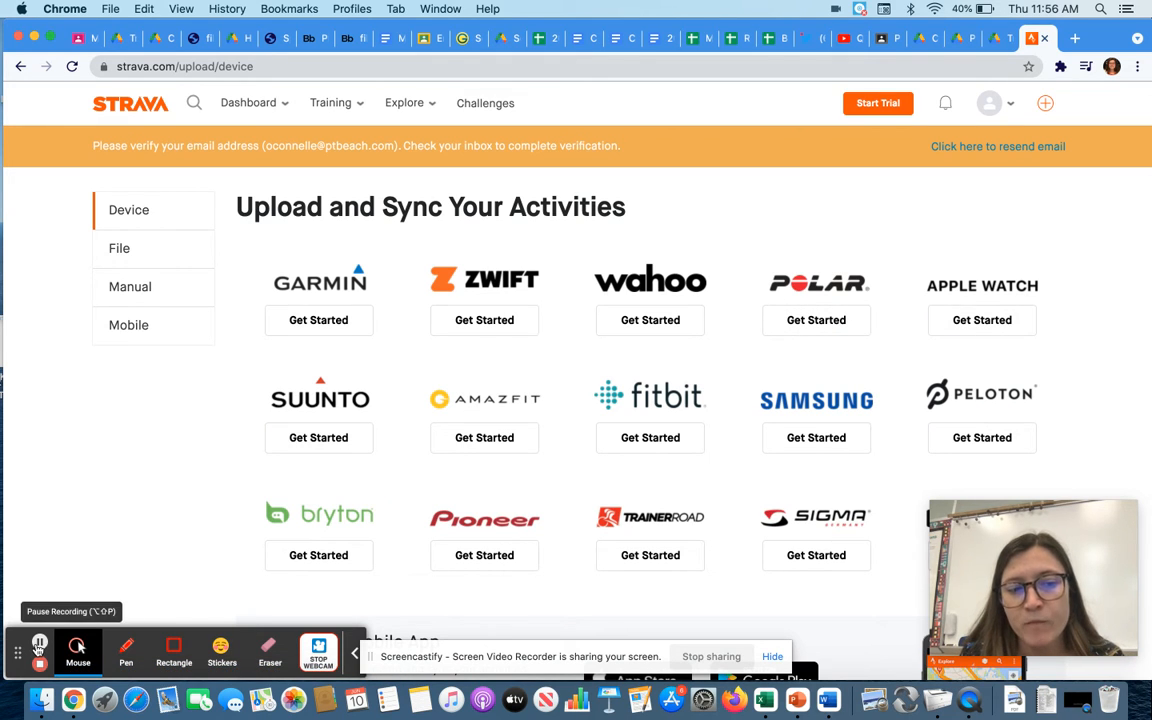
{"action": "left_click", "coordinate": [981, 320]}
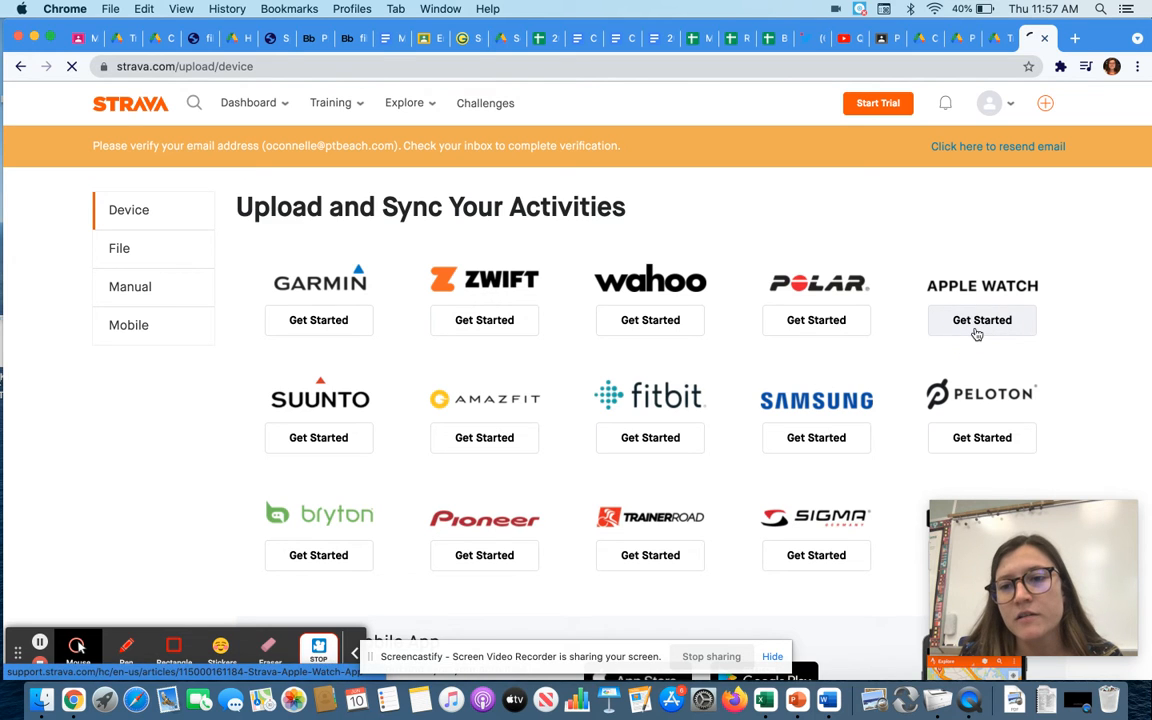
{"action": "left_click", "coordinate": [982, 320]}
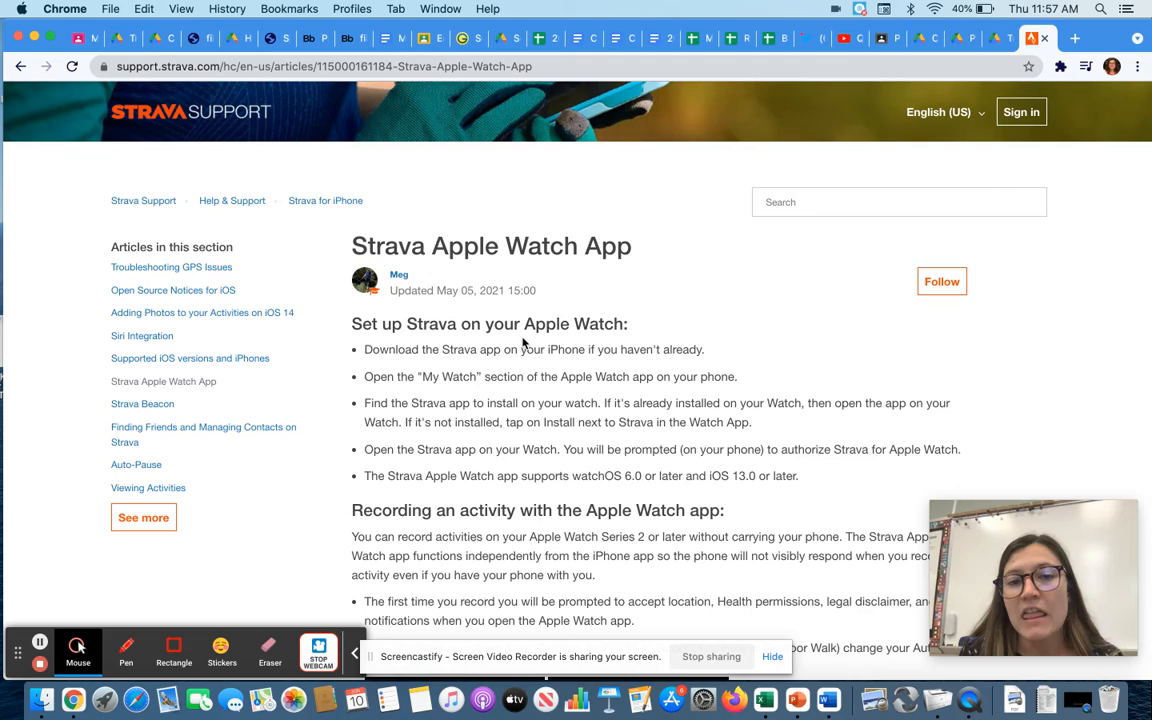
{"action": "scroll", "scroll_direction": "down", "scroll_amount": 3}
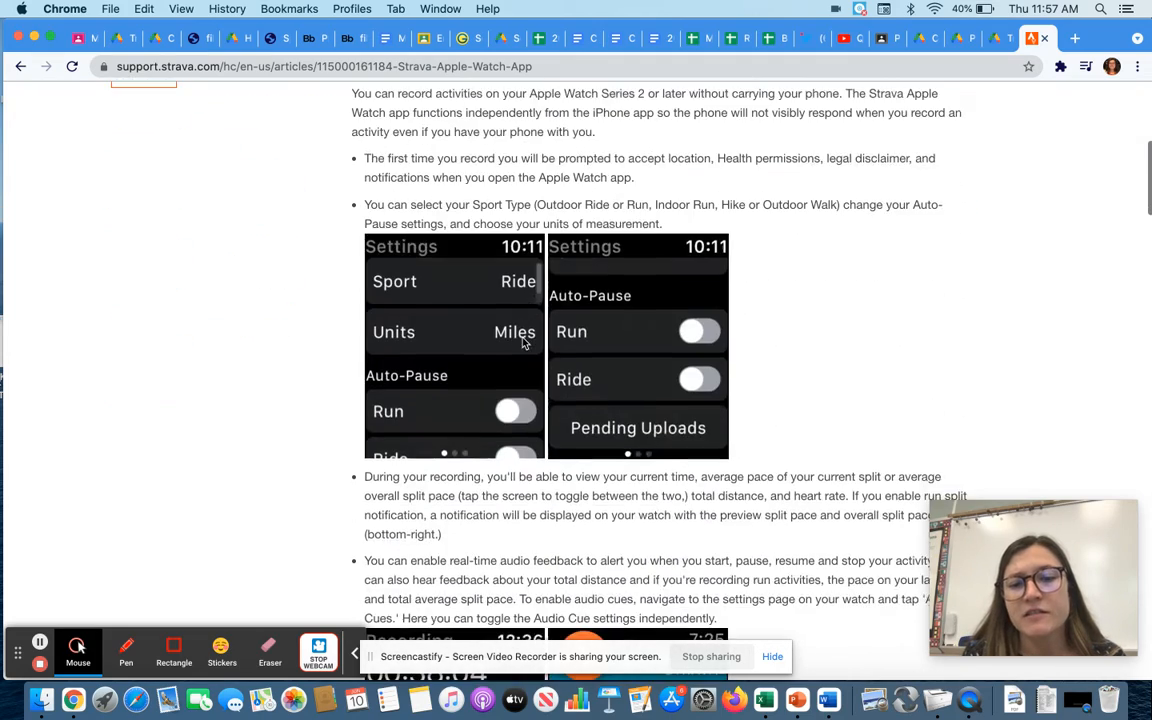
{"action": "scroll", "scroll_direction": "down", "scroll_amount": 3}
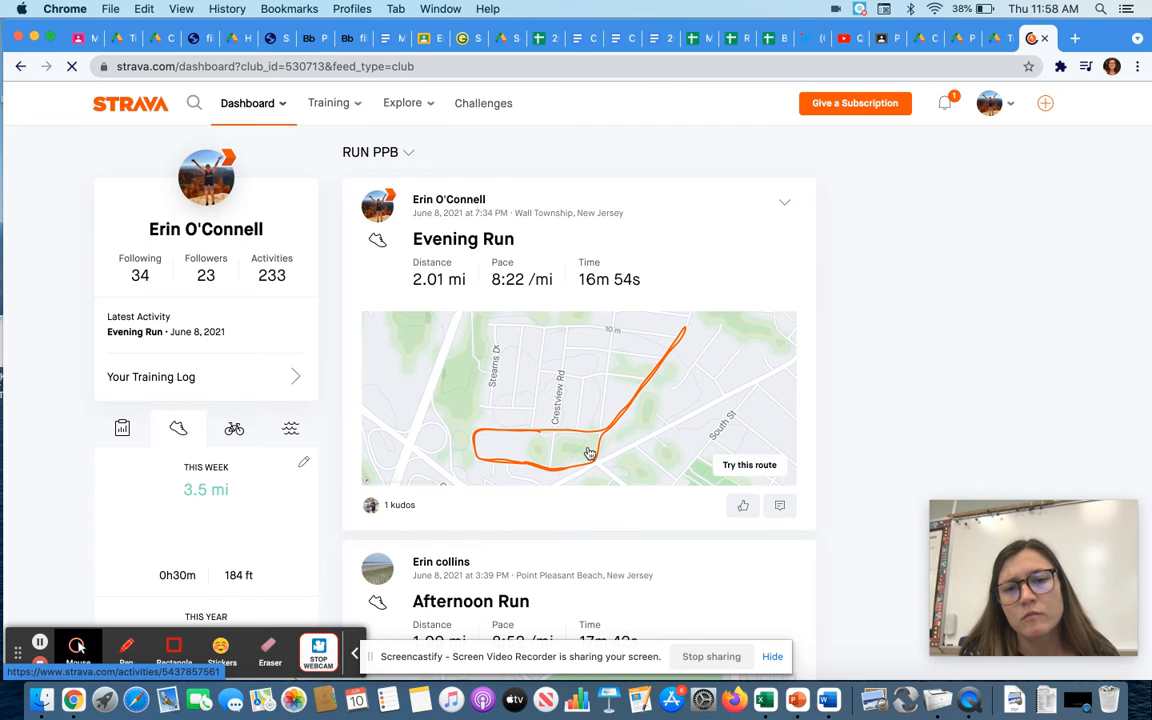
Give the 'Forgot to stop my watch' run kudos and the comment 'Awesome run!'.
{"action": "scroll", "scroll_direction": "down", "scroll_amount": 3}
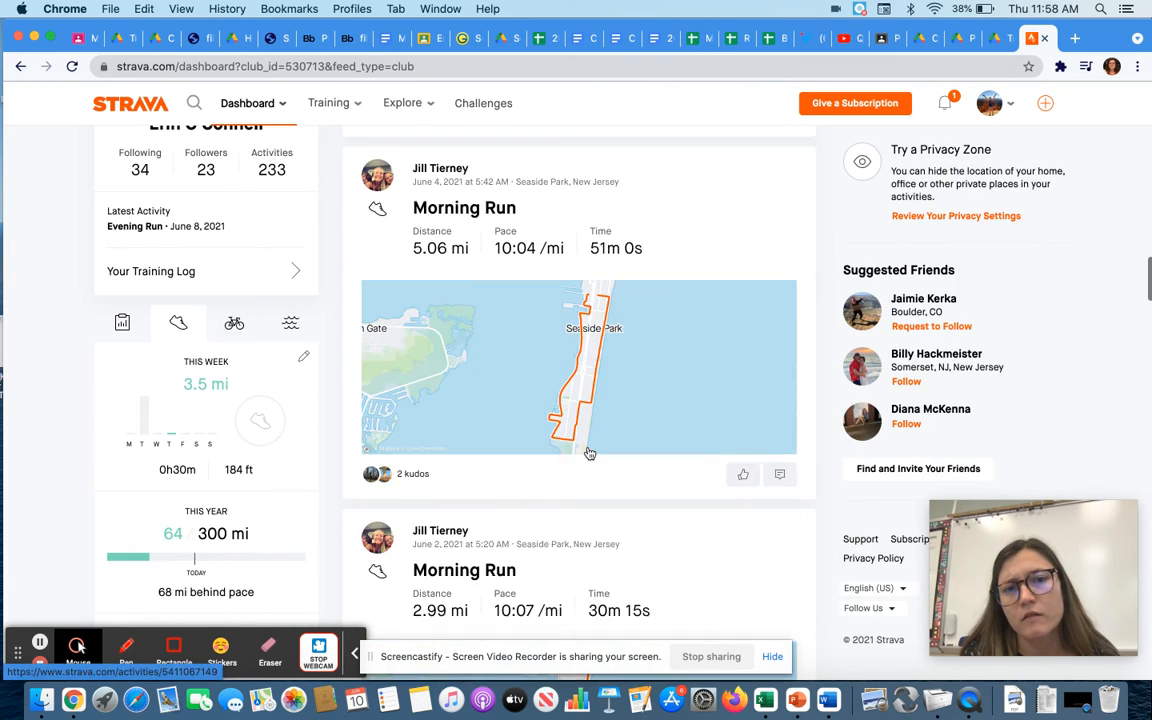
{"action": "scroll", "scroll_direction": "down", "scroll_amount": 3}
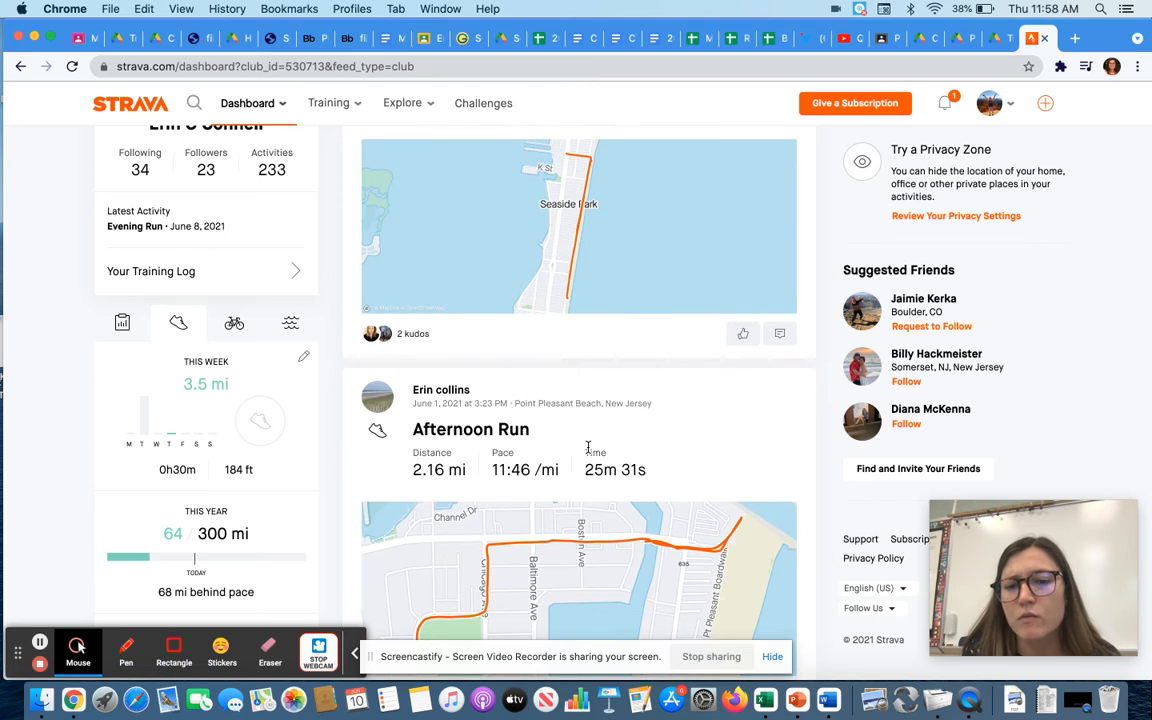
{"action": "scroll", "scroll_direction": "down", "scroll_amount": 3}
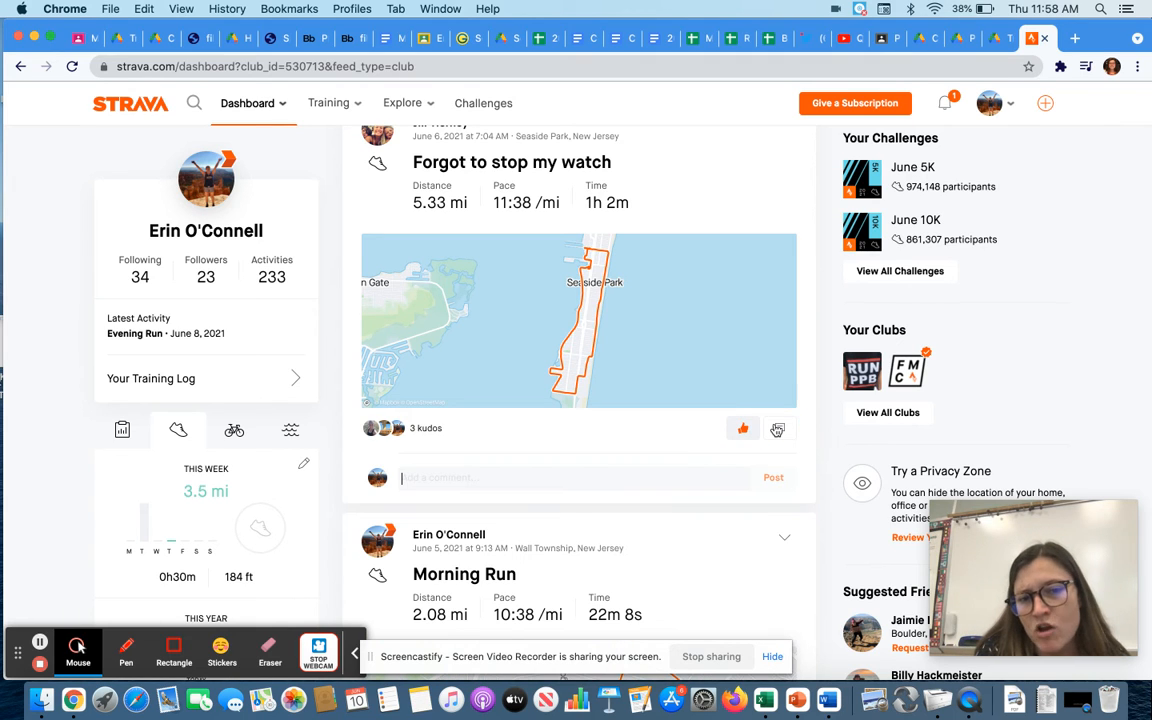
{"action": "type", "text": "Awe"}
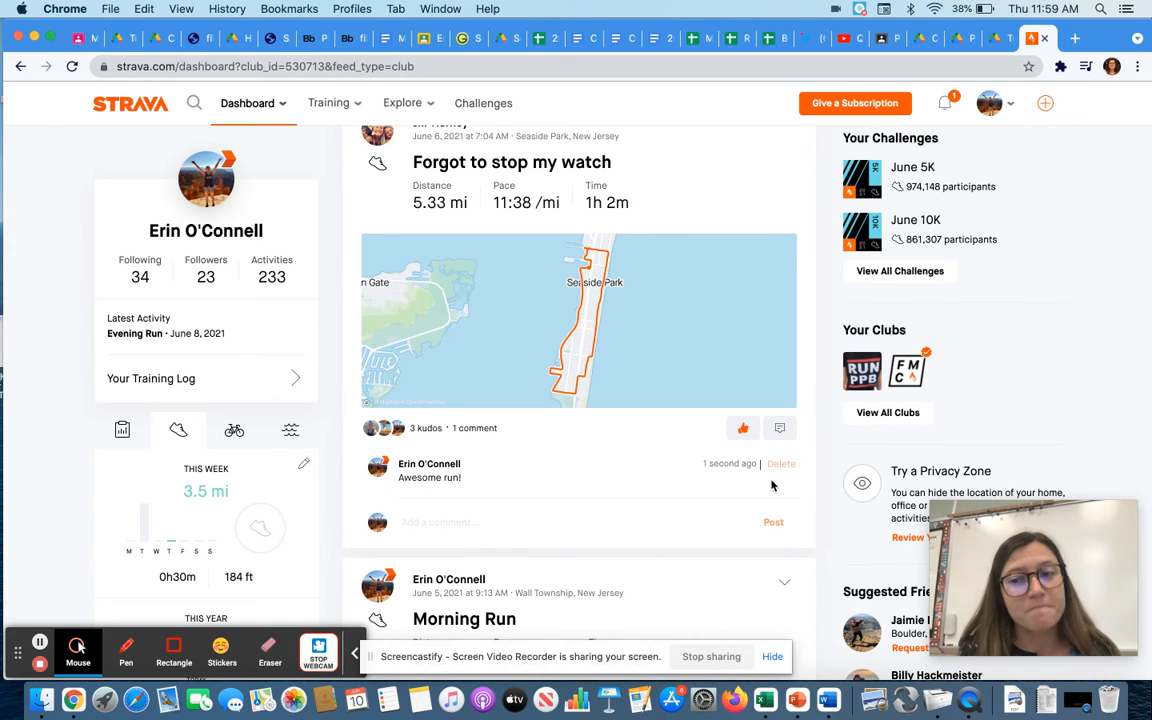
{"action": "scroll", "scroll_direction": "down", "scroll_amount": 3}
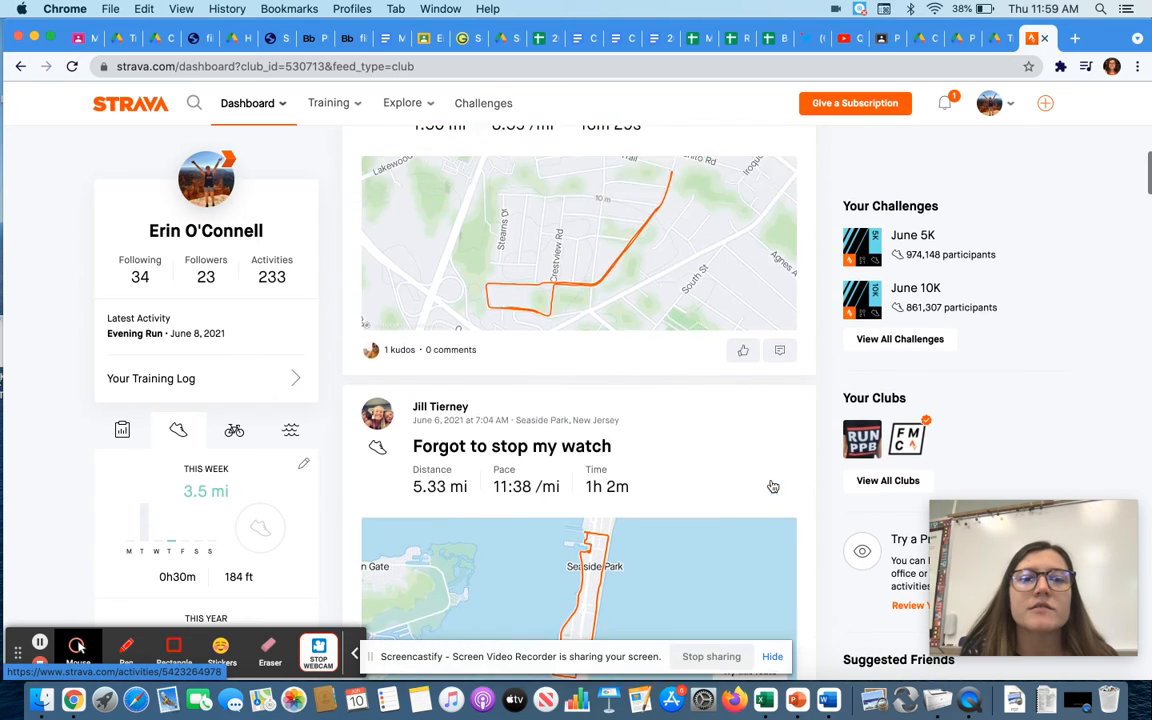
{"action": "left_click", "coordinate": [403, 103]}
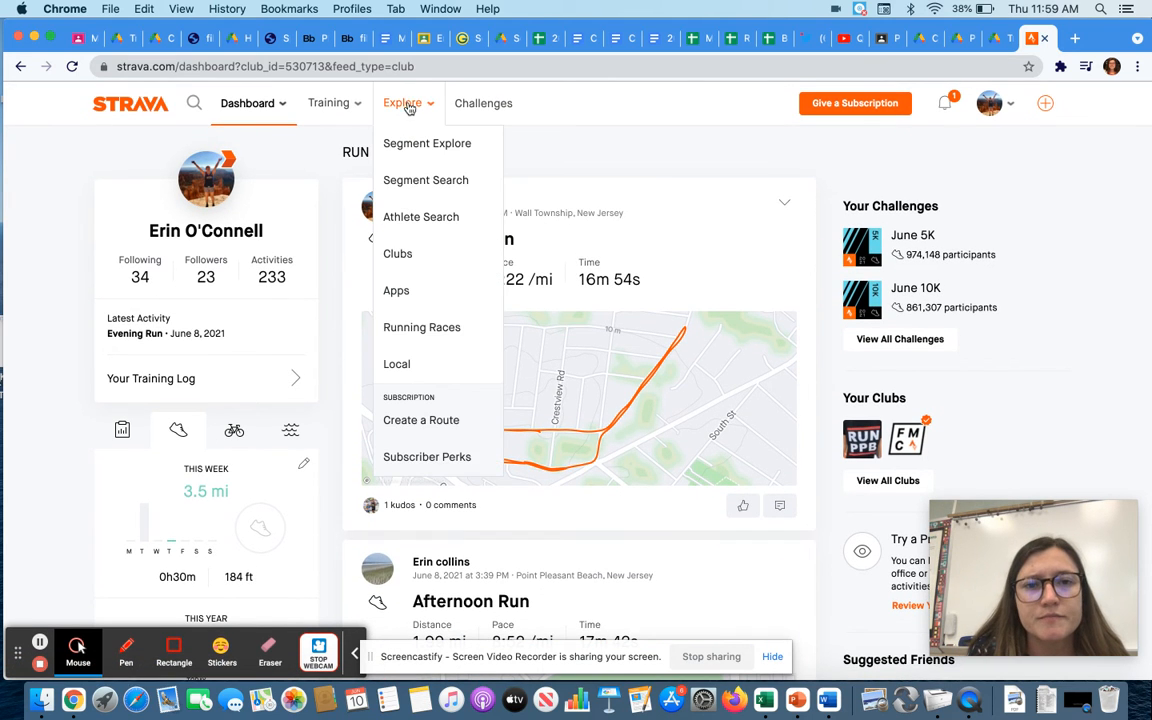
Open RUN PPB from Explore > Clubs and scroll down to its Club Leaderboard.
{"action": "left_click", "coordinate": [398, 254]}
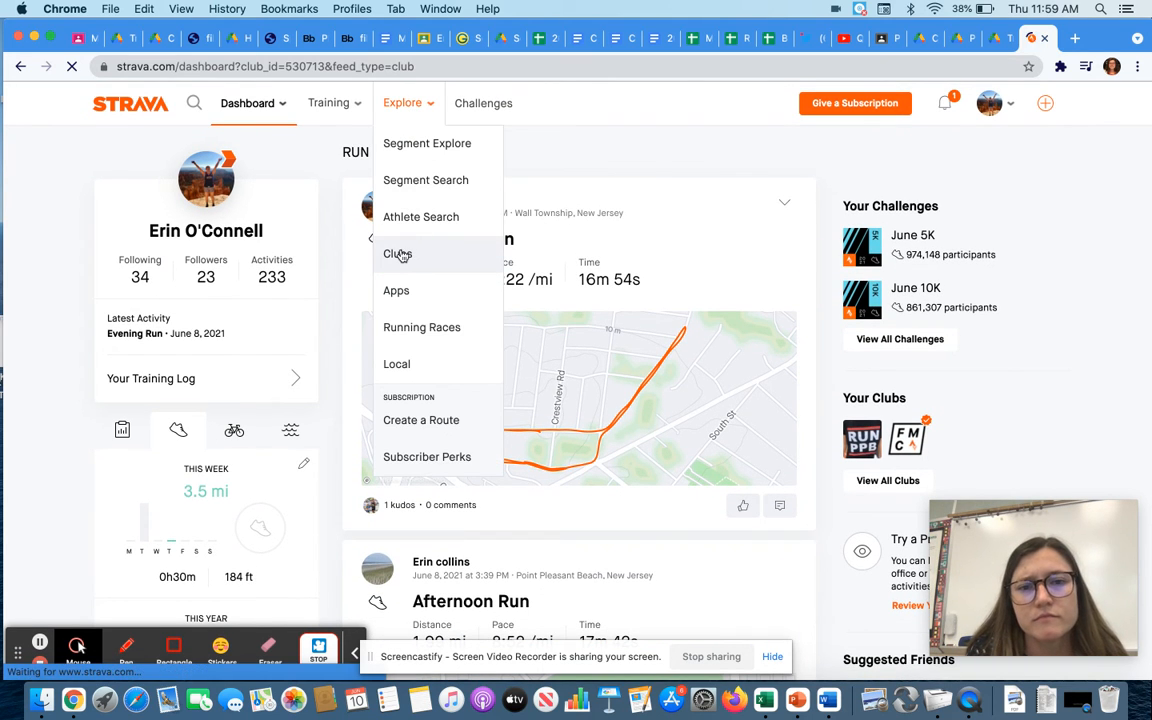
{"action": "left_click", "coordinate": [398, 254]}
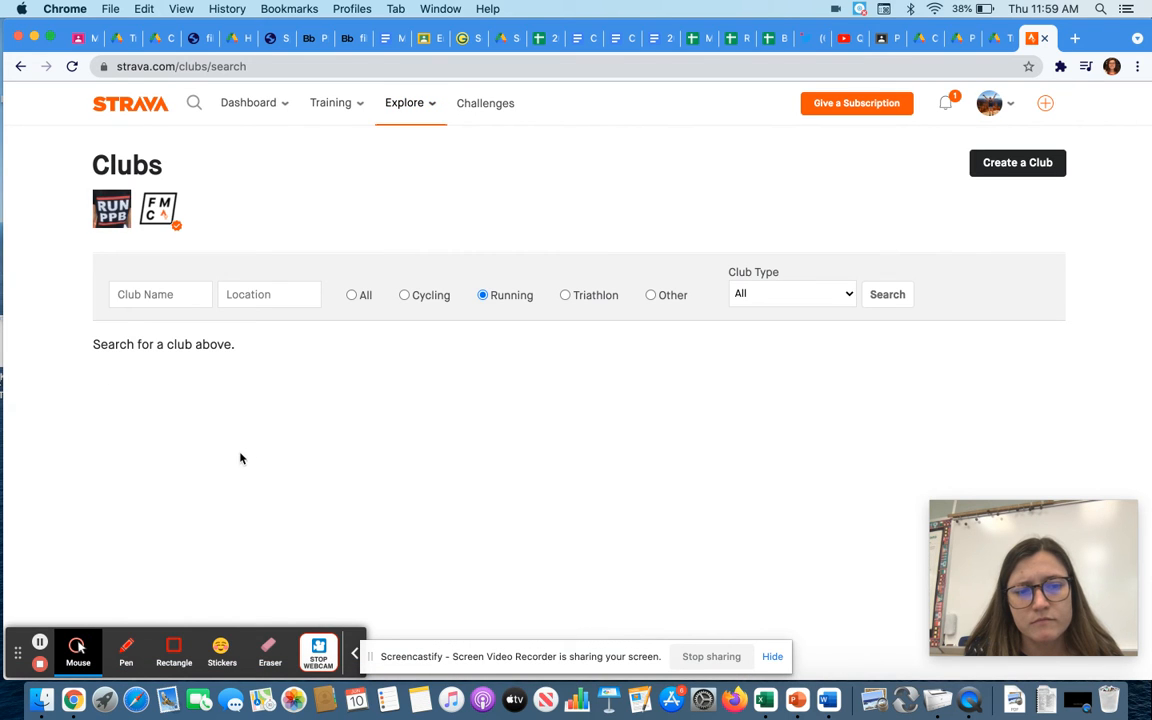
{"action": "left_click", "coordinate": [111, 208]}
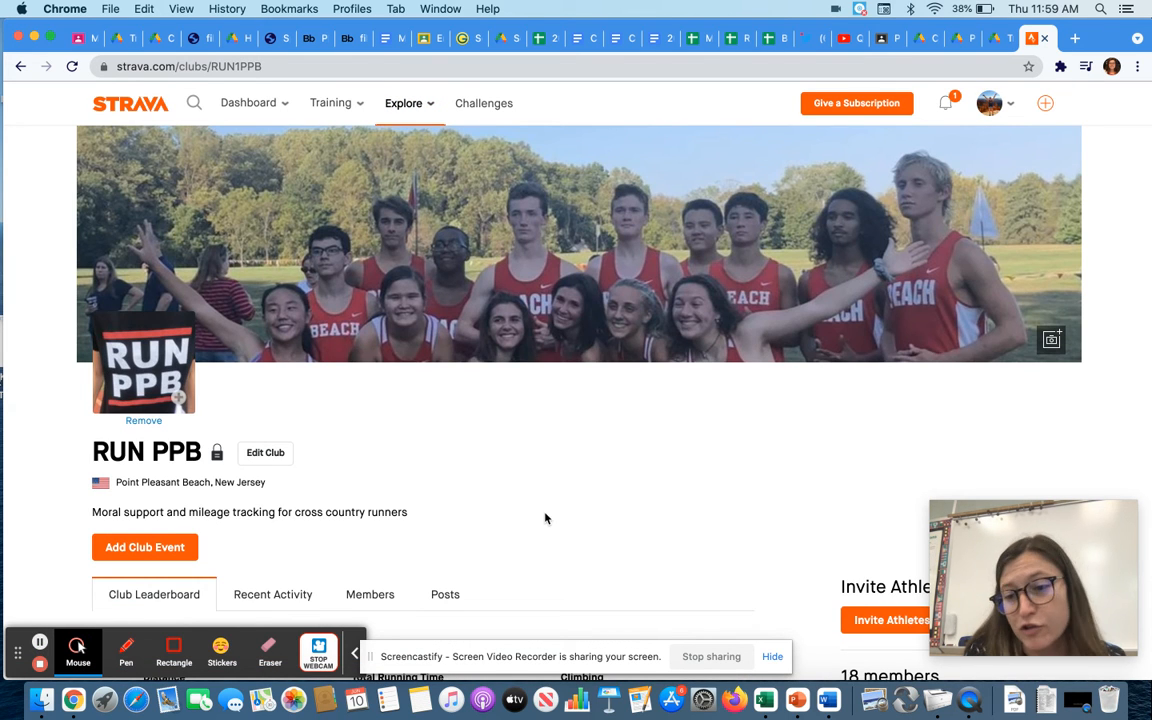
{"action": "scroll", "scroll_direction": "down", "scroll_amount": 3}
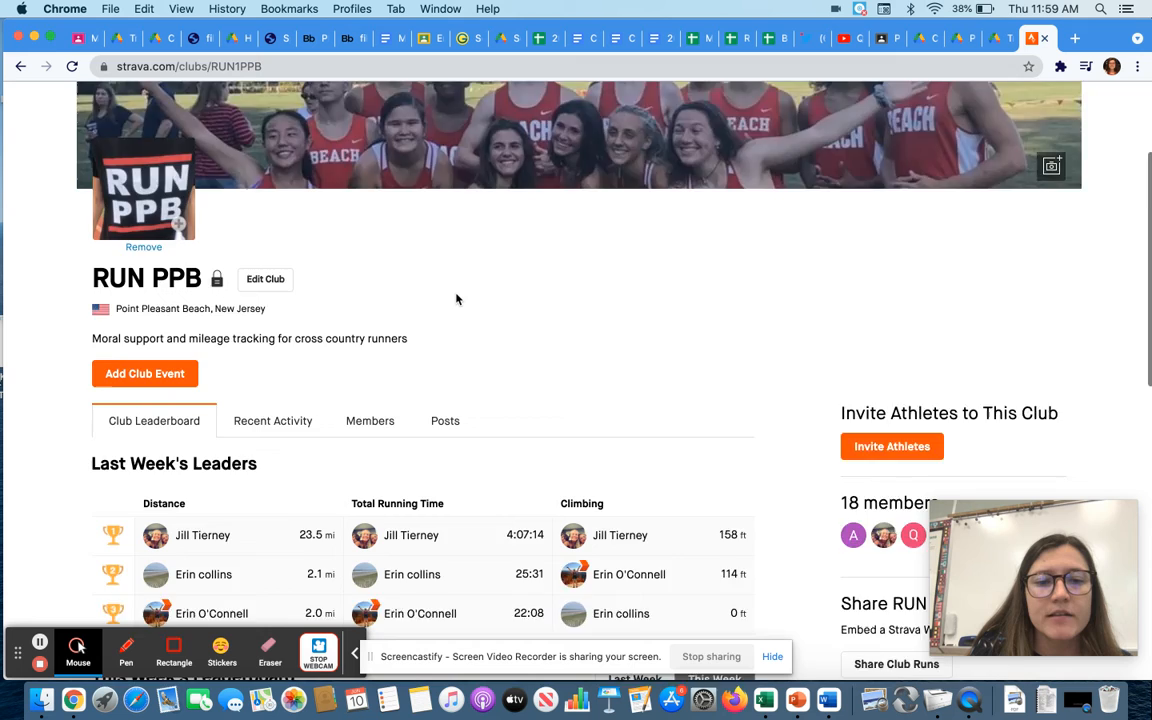
{"action": "scroll", "scroll_direction": "down", "scroll_amount": 3}
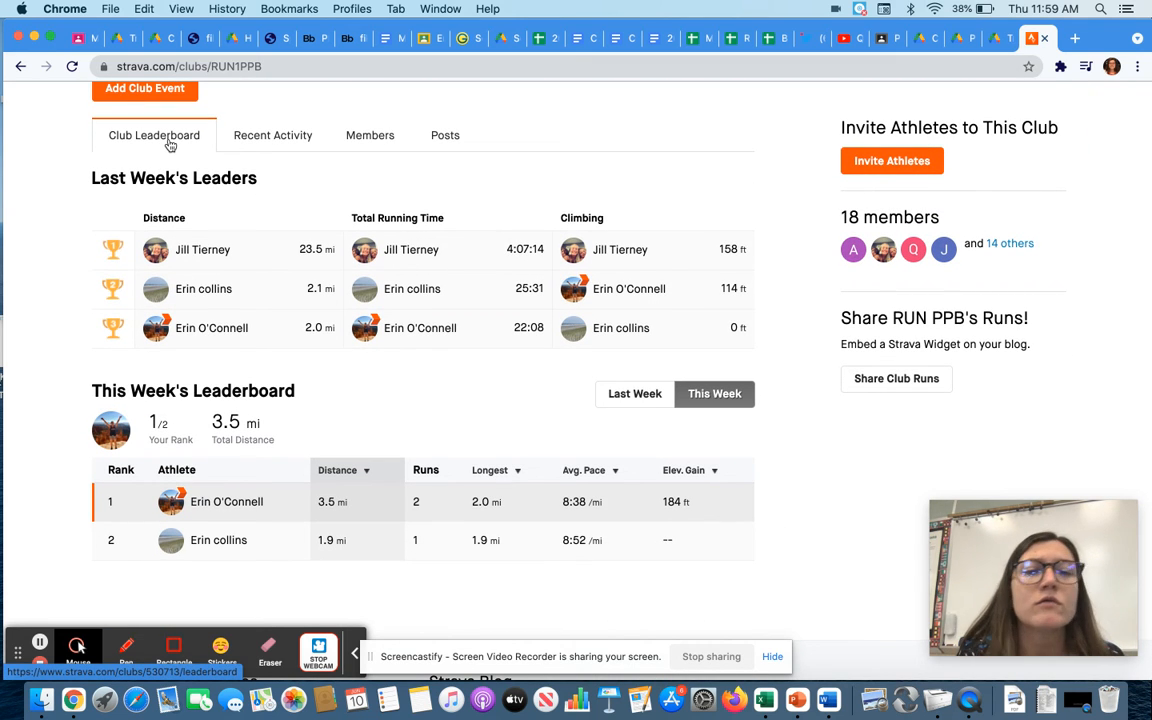
{"action": "mouse_move", "coordinate": [600, 480]}
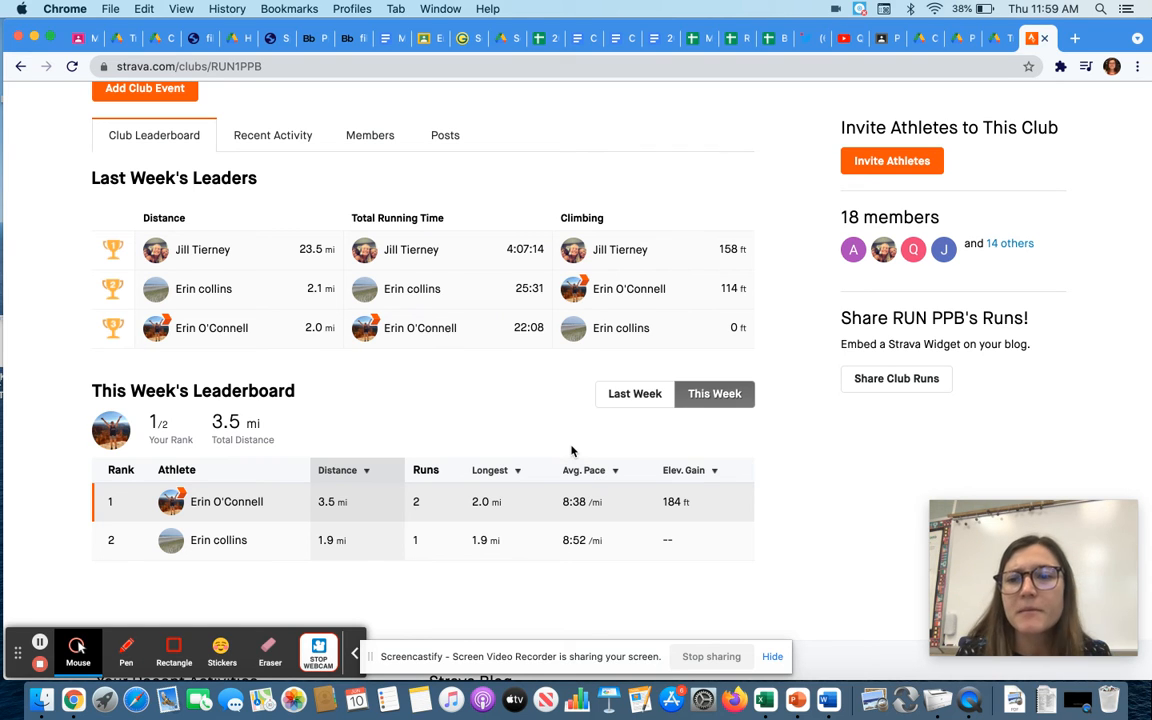
{"action": "mouse_move", "coordinate": [370, 135]}
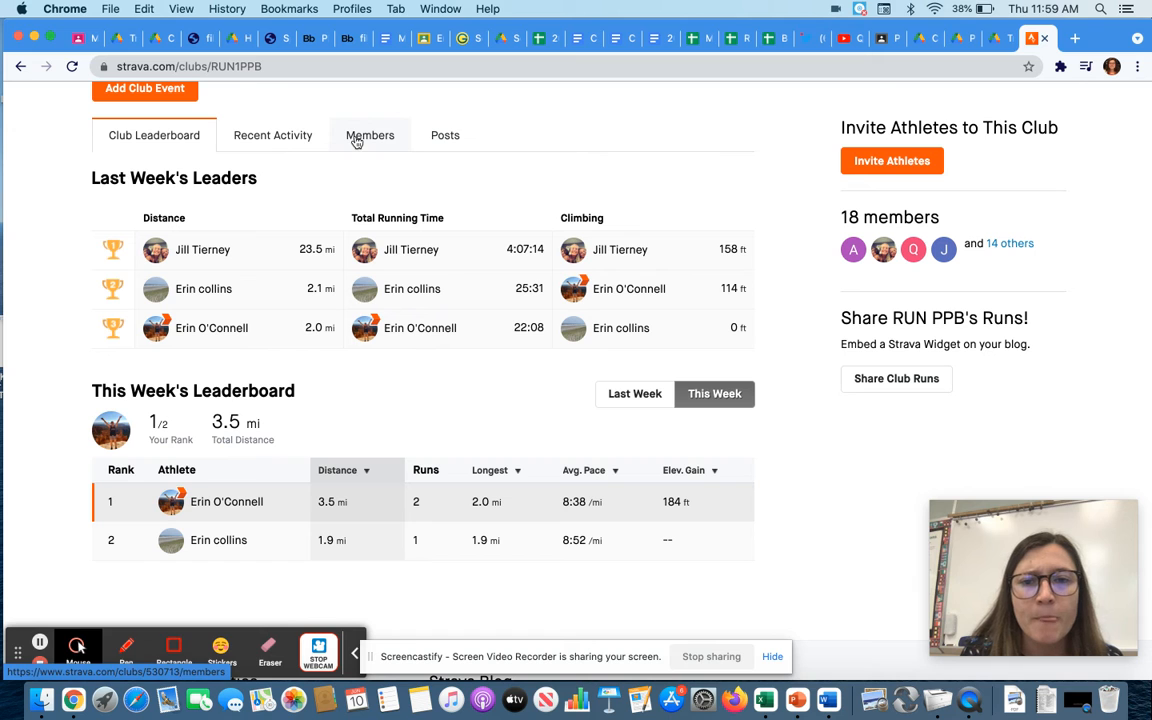
{"action": "left_click", "coordinate": [445, 135]}
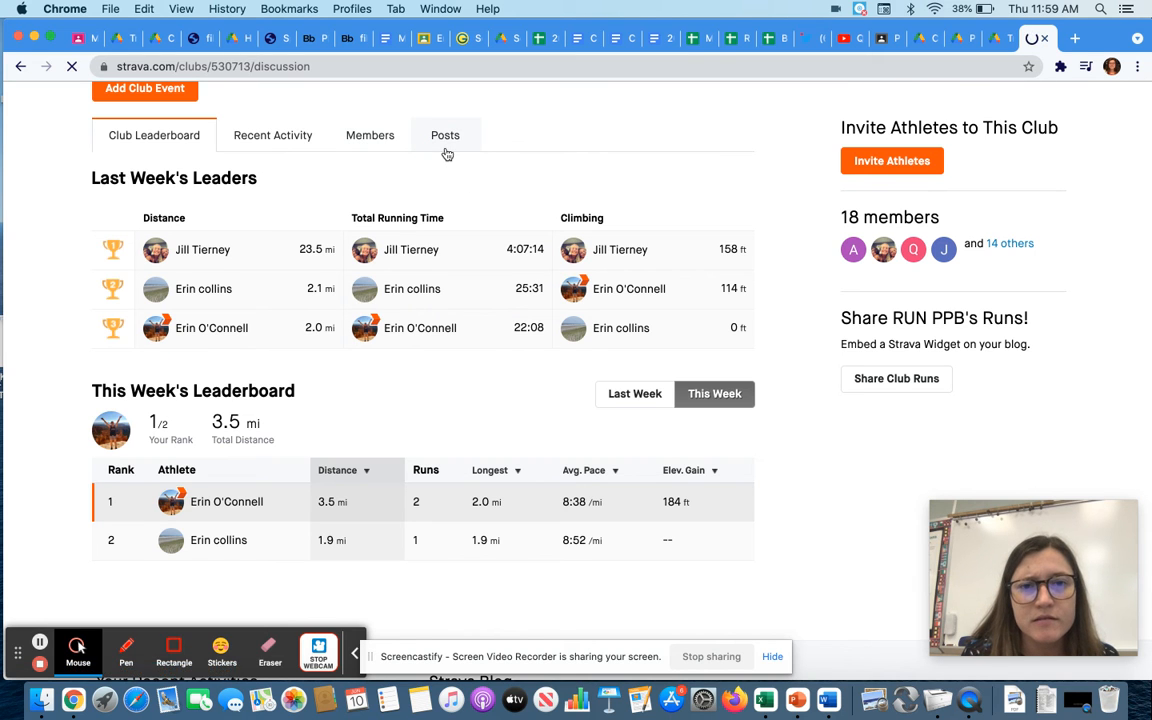
{"action": "left_click", "coordinate": [445, 135]}
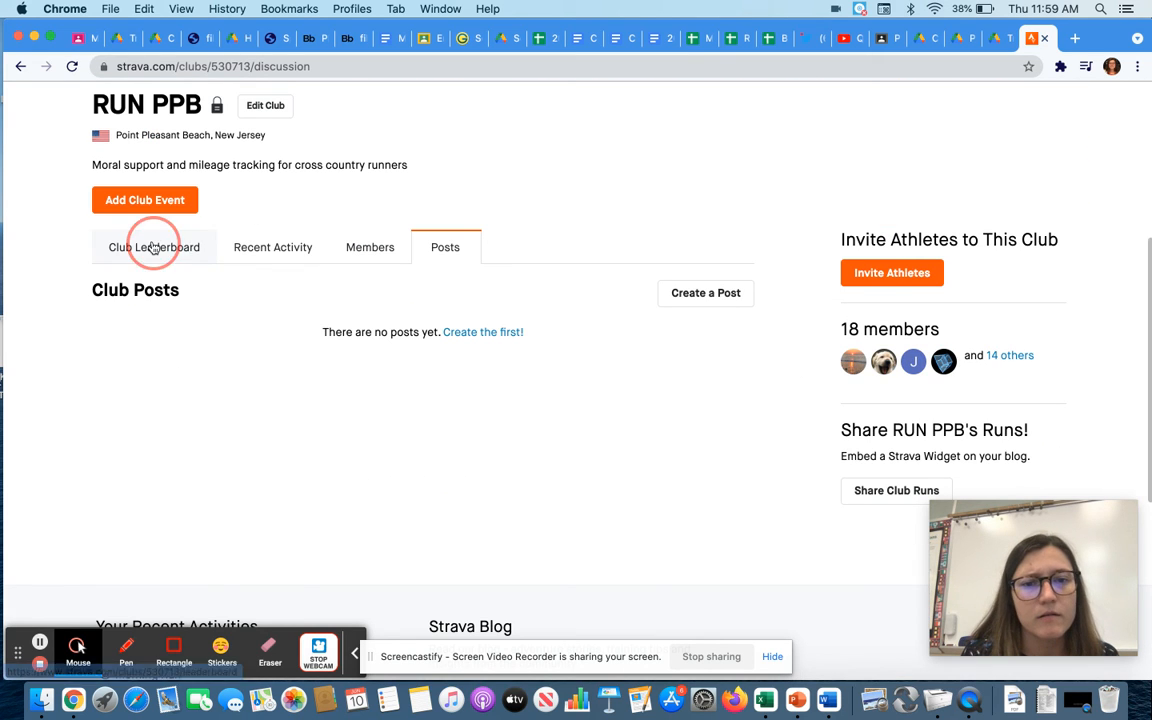
{"action": "left_click", "coordinate": [153, 247]}
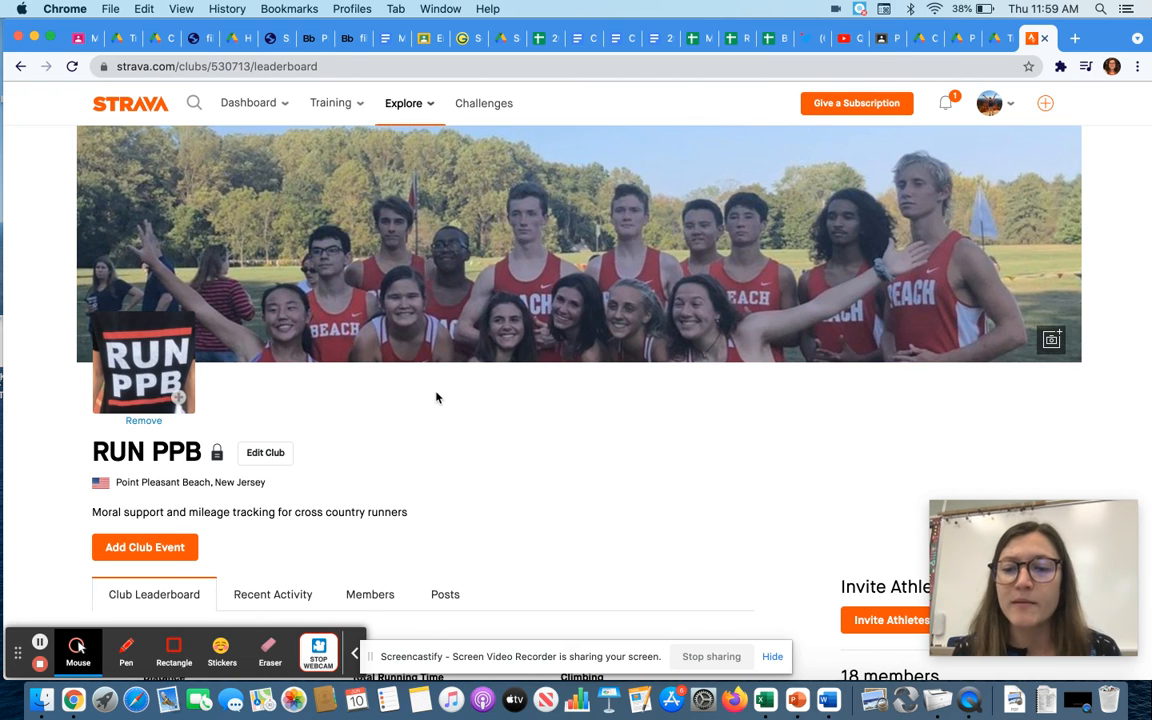
{"action": "mouse_move", "coordinate": [354, 386]}
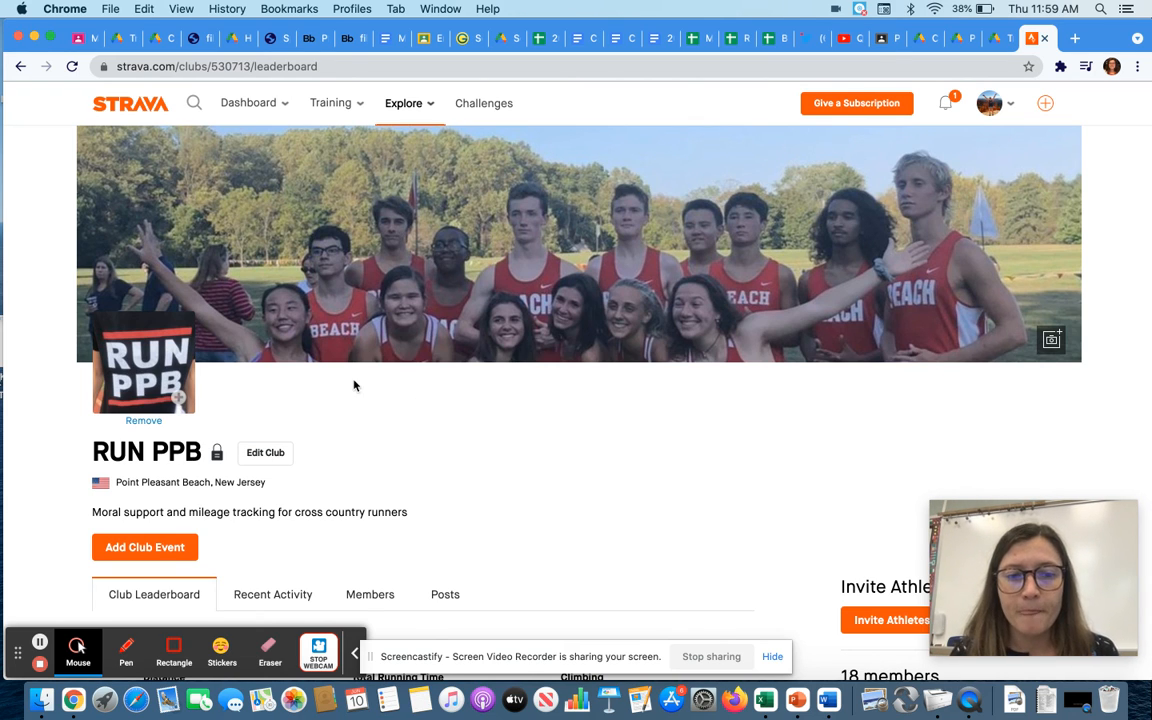
{"action": "mouse_move", "coordinate": [446, 495]}
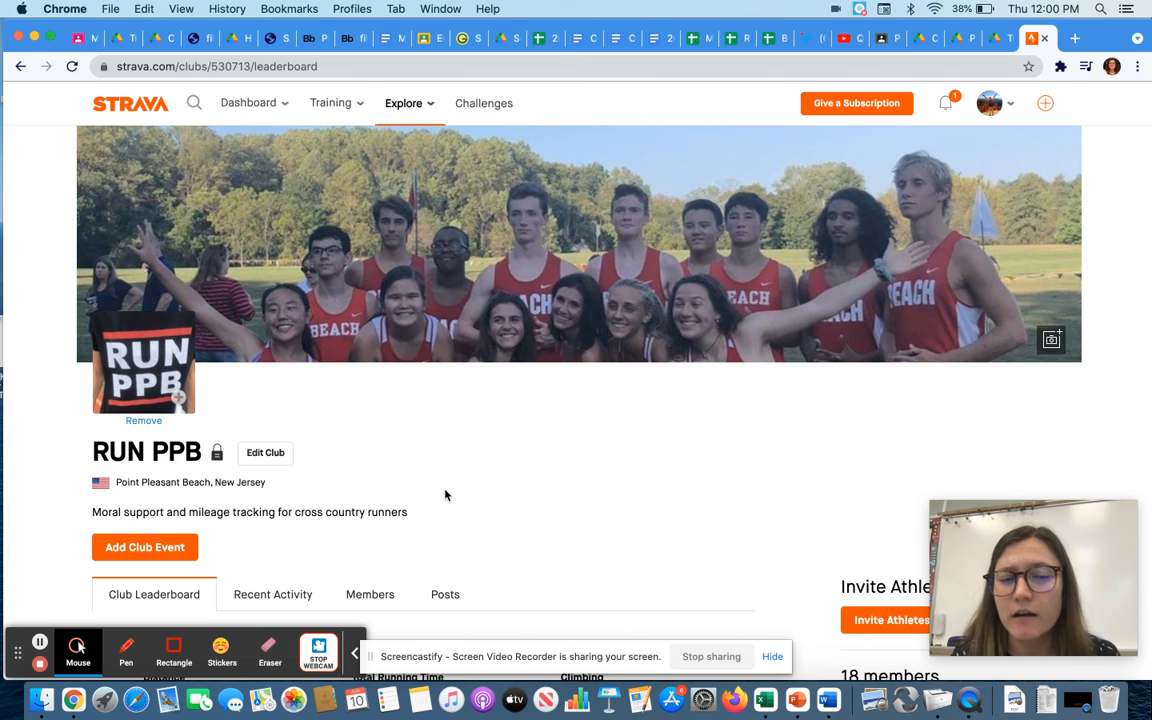
{"action": "mouse_move", "coordinate": [156, 617]}
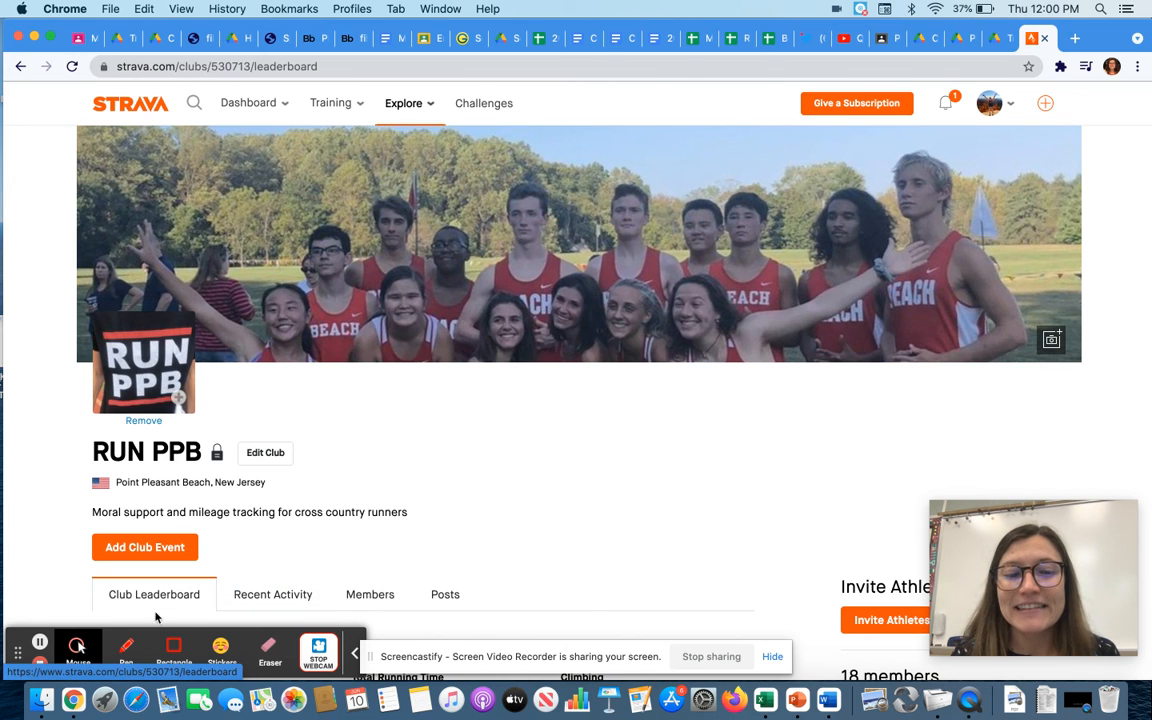